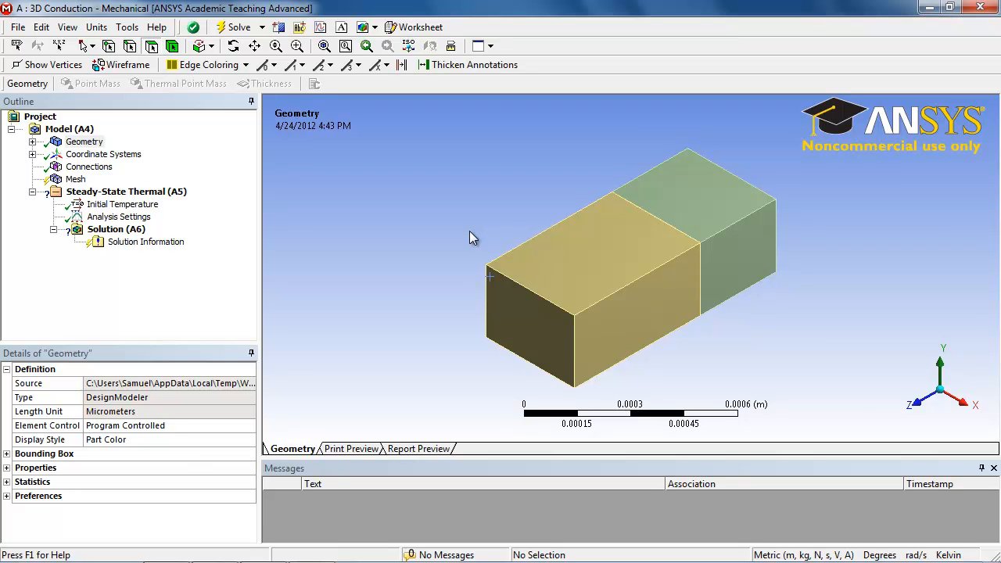
{"action": "mouse_move", "coordinate": [348, 227]}
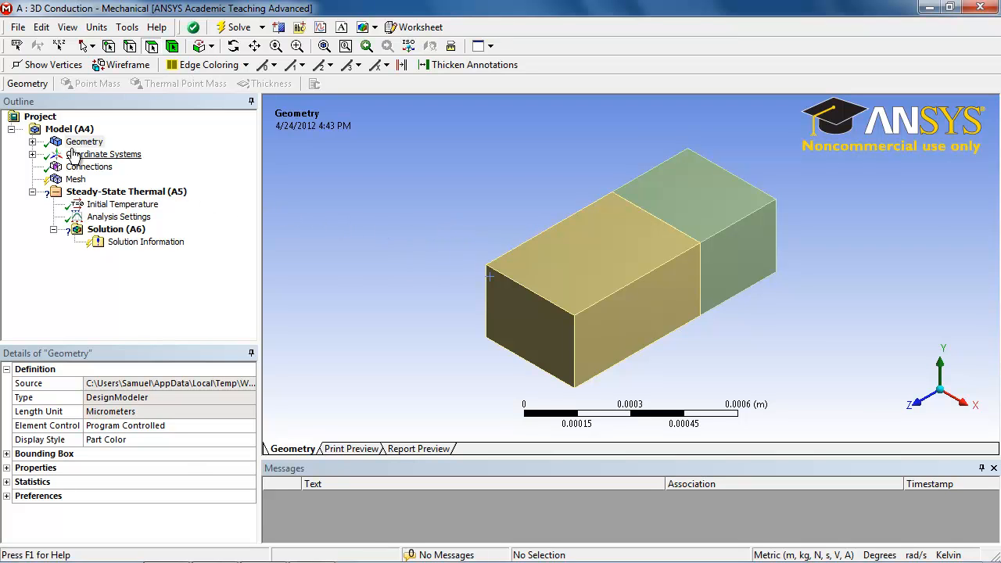
Inspect the Water_interior and Water bodies' platinum materials, then select the Mesh node
{"action": "left_click", "coordinate": [33, 142]}
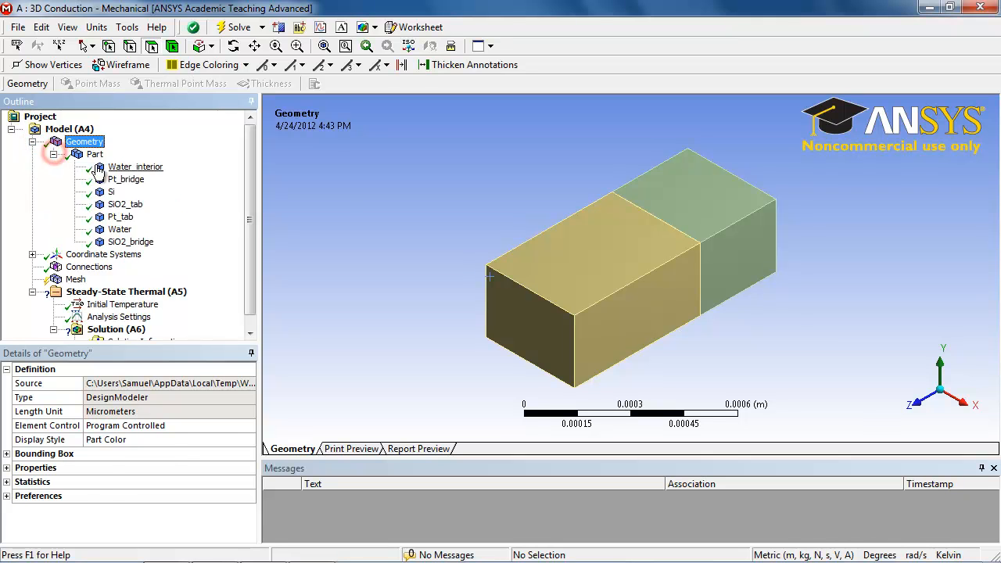
{"action": "left_click", "coordinate": [135, 166]}
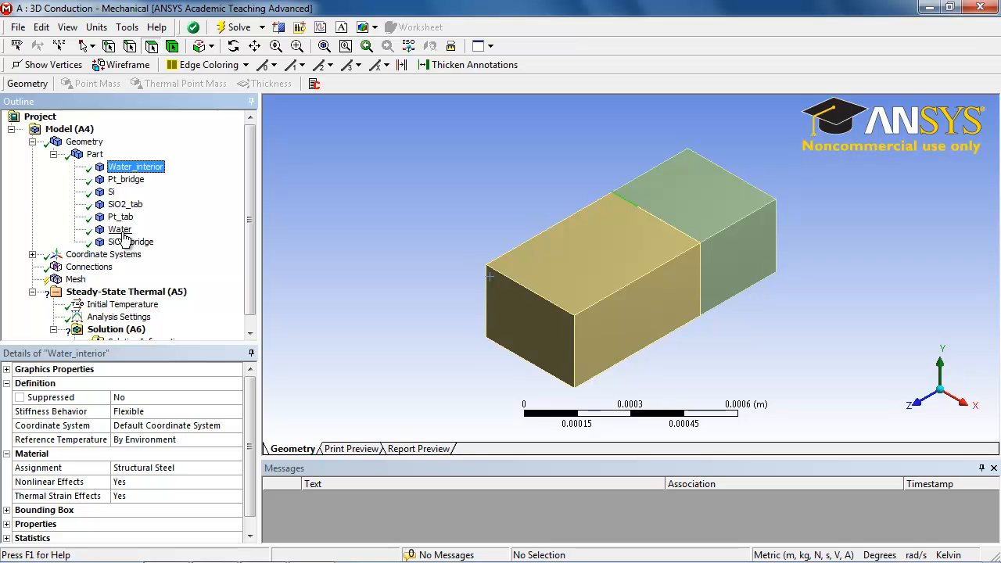
{"action": "left_click", "coordinate": [120, 229]}
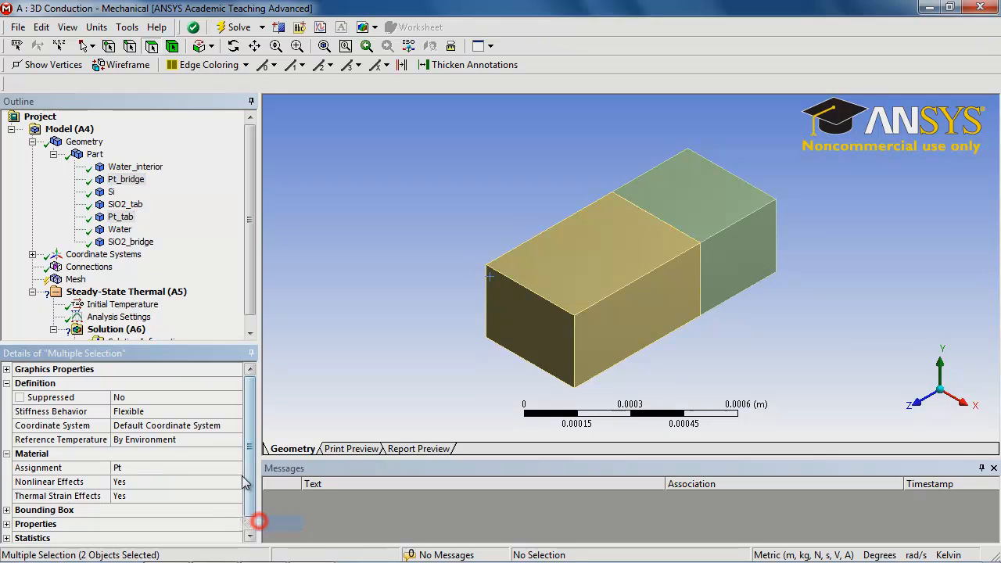
{"action": "left_click", "coordinate": [76, 178]}
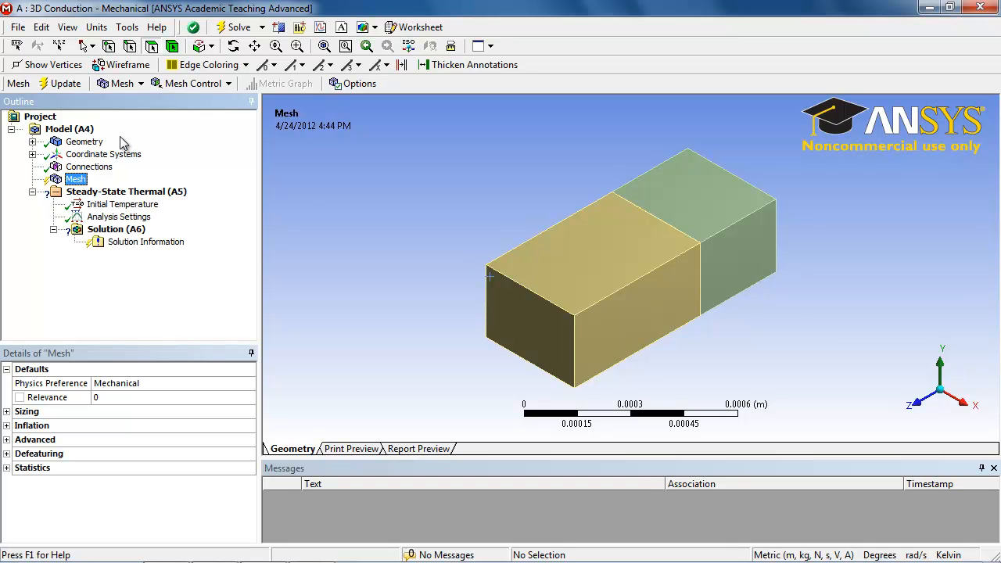
Insert a mesh Method control scoped to all seven bodies and set it to MultiZone
{"action": "left_click", "coordinate": [192, 84]}
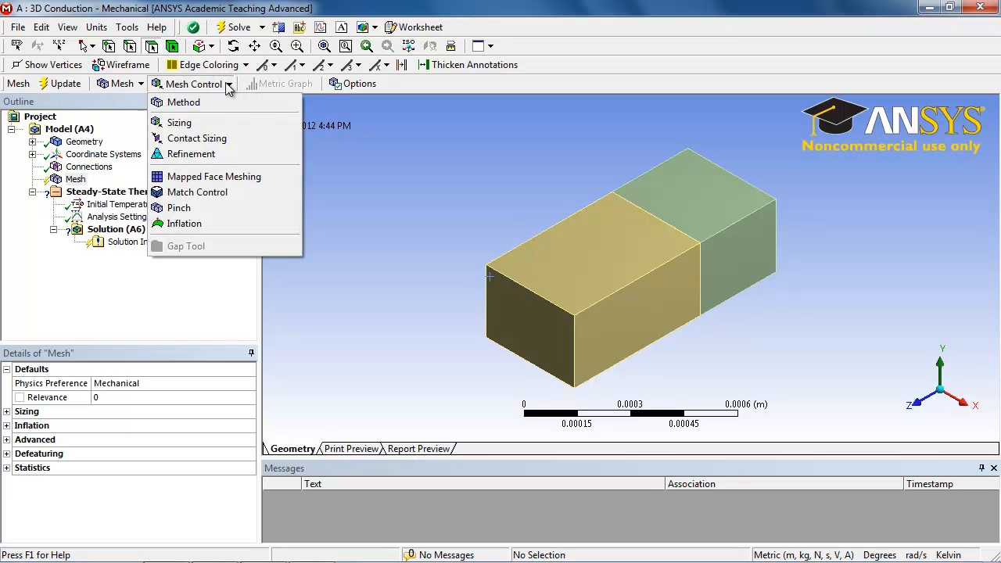
{"action": "left_click", "coordinate": [184, 102]}
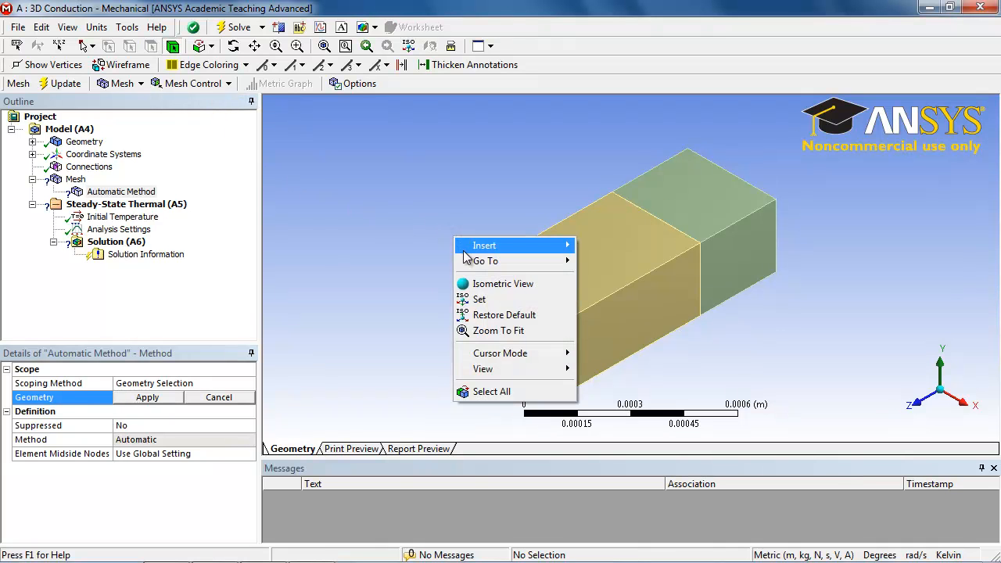
{"action": "left_click", "coordinate": [491, 391]}
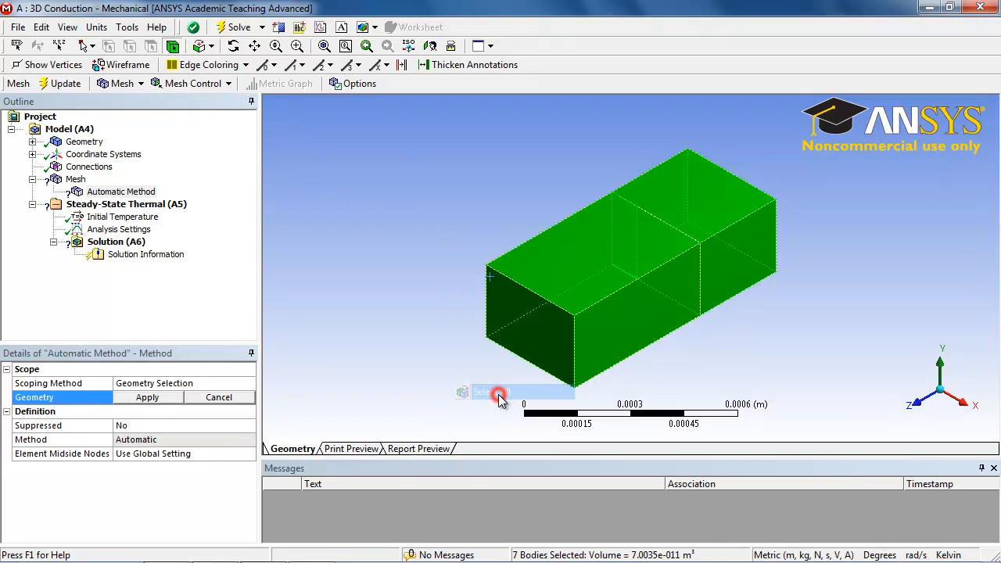
{"action": "left_click", "coordinate": [147, 398]}
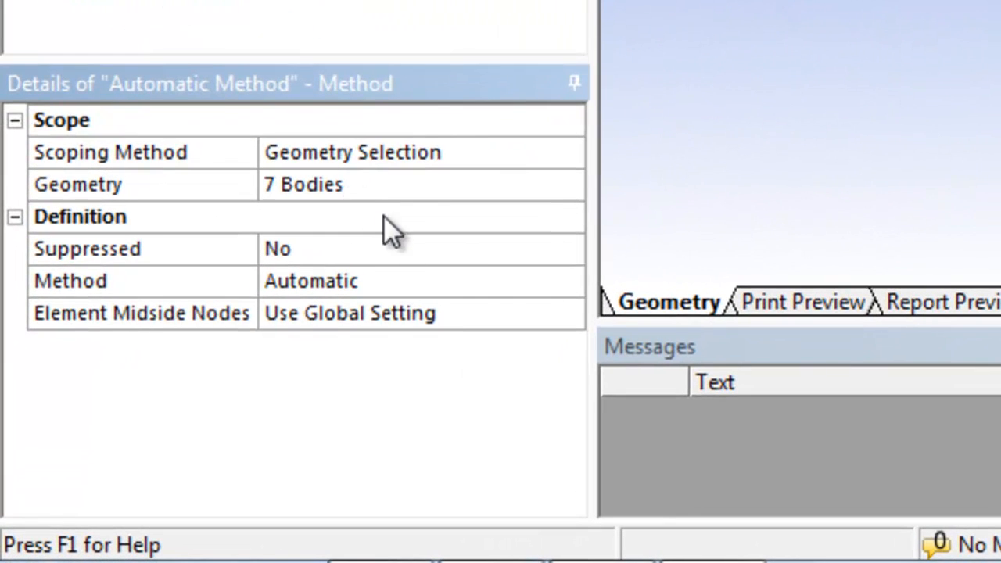
{"action": "left_click", "coordinate": [568, 281]}
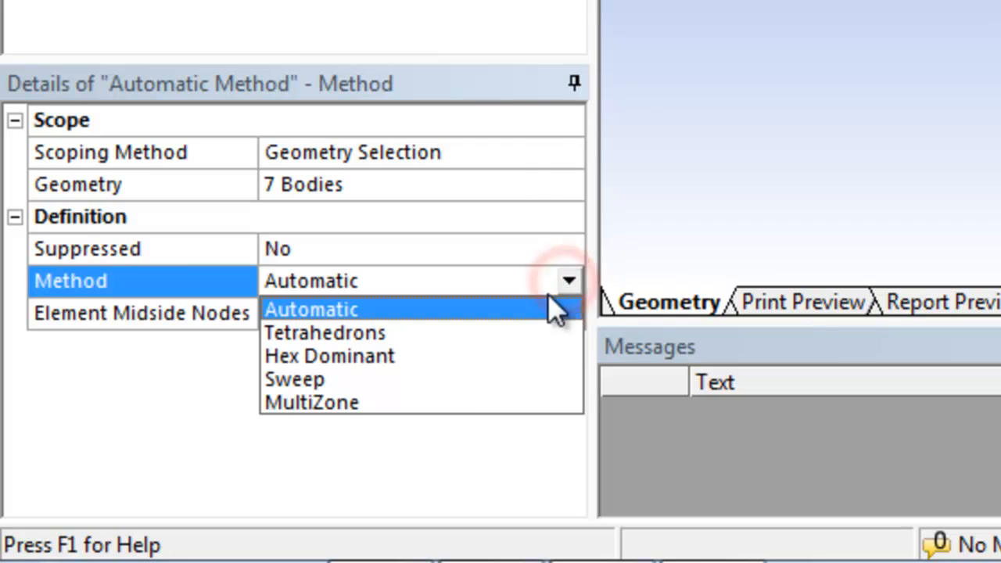
{"action": "left_click", "coordinate": [311, 402]}
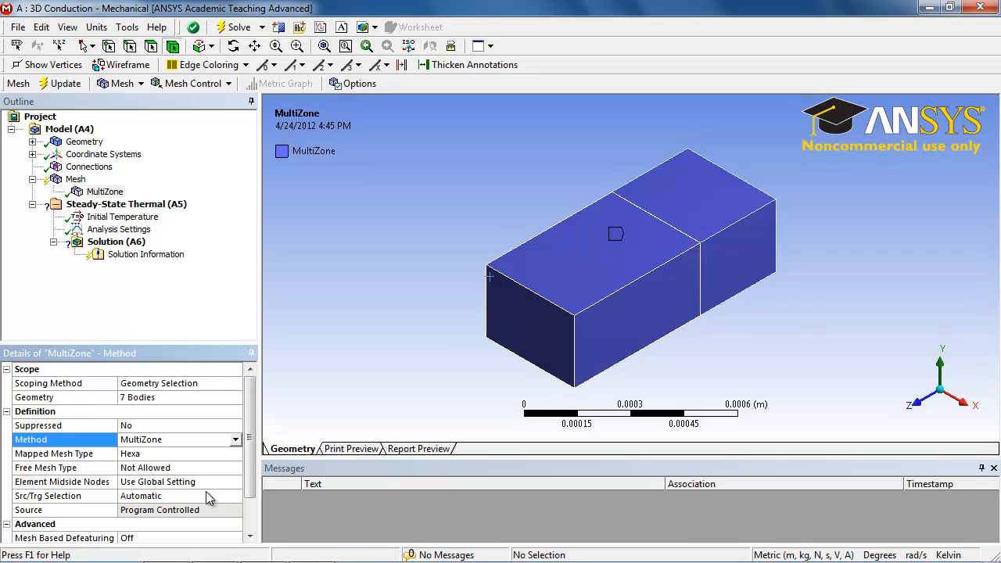
{"action": "mouse_move", "coordinate": [184, 433]}
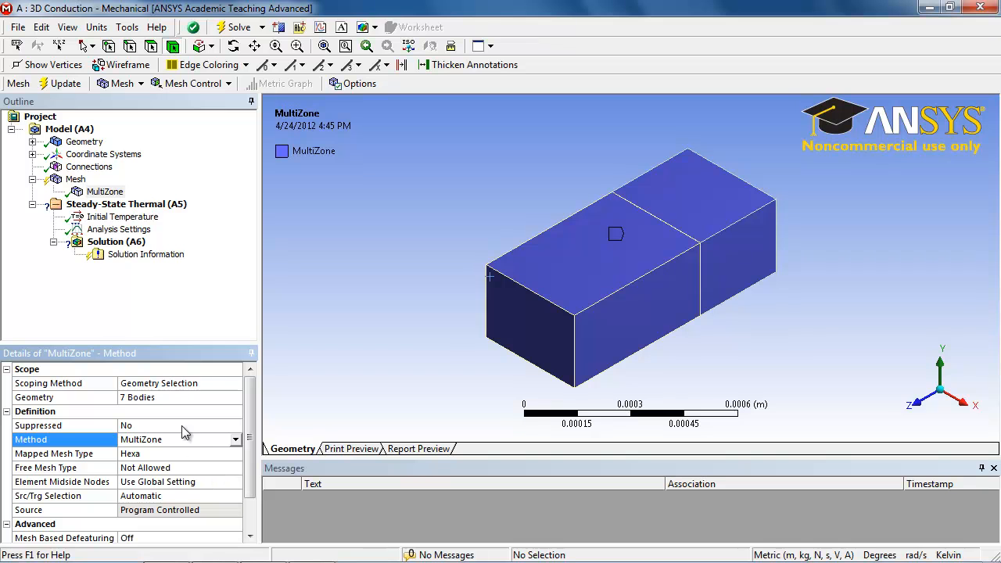
{"action": "mouse_move", "coordinate": [67, 83]}
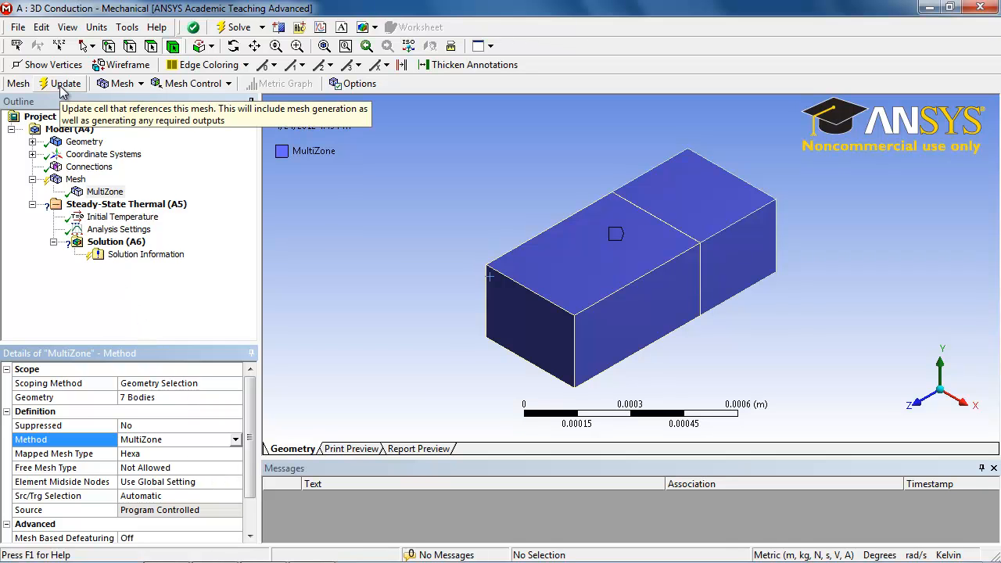
Update the mesh to generate the MultiZone hex mesh and display it on the Mesh node
{"action": "left_click", "coordinate": [64, 83]}
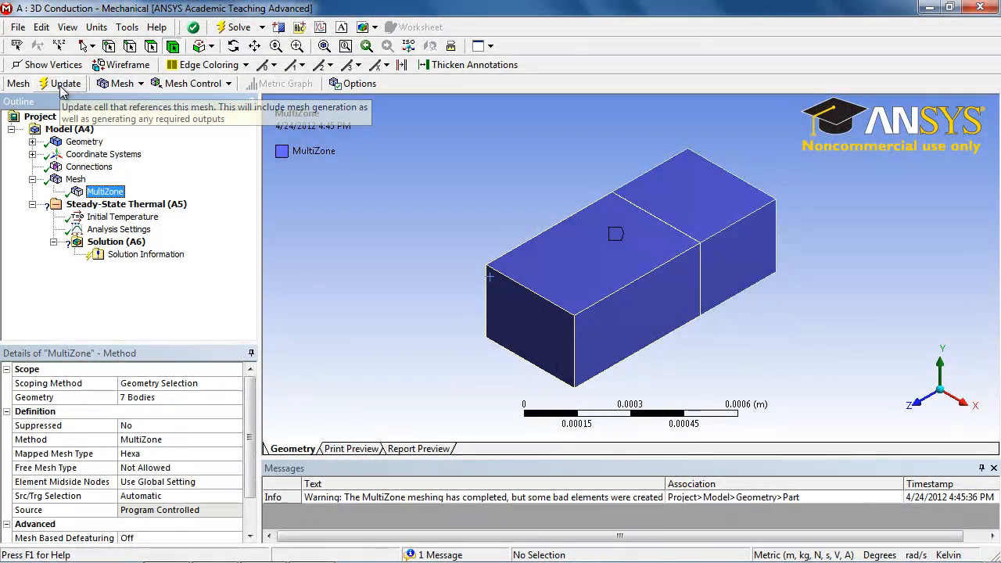
{"action": "mouse_move", "coordinate": [75, 125]}
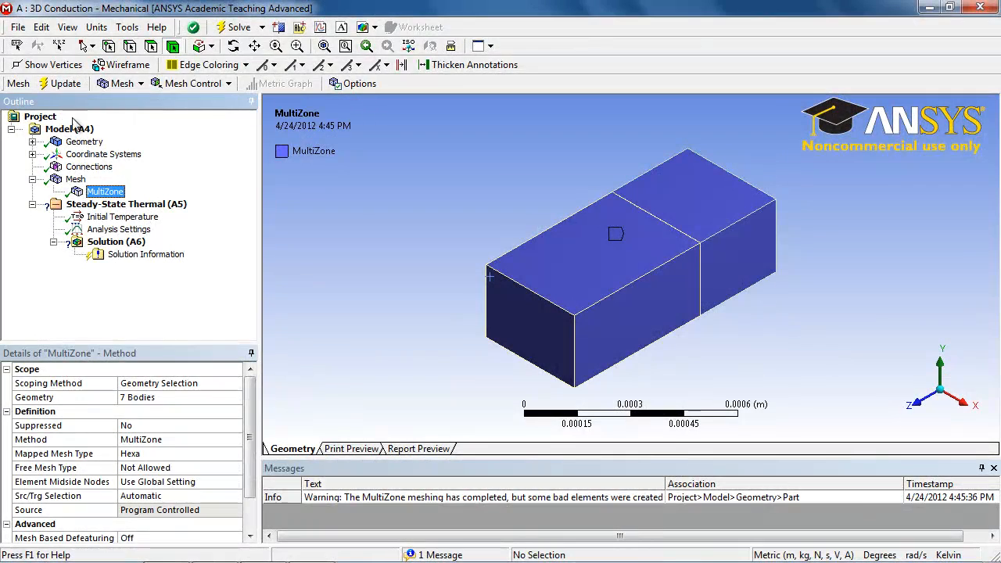
{"action": "left_click", "coordinate": [76, 179]}
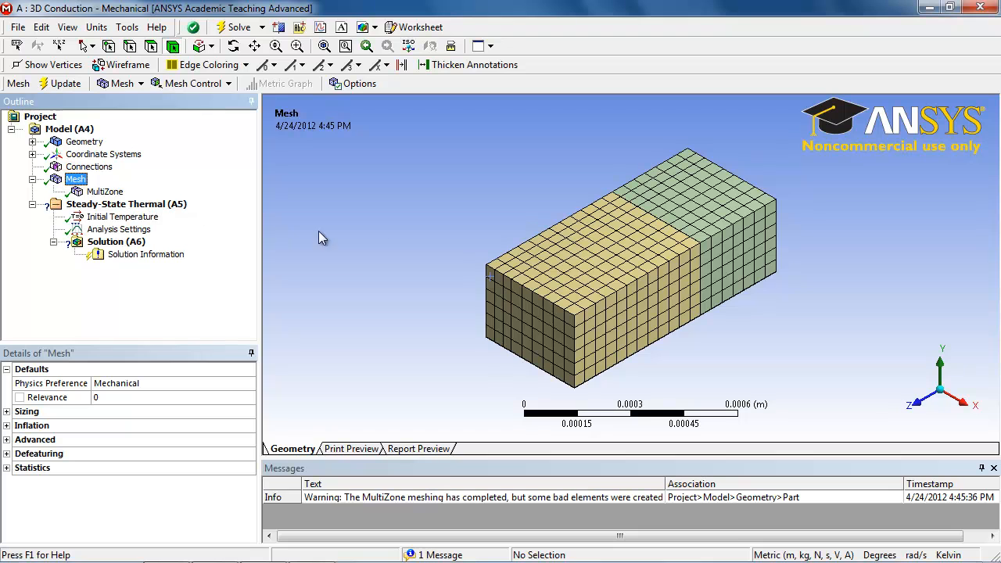
{"action": "mouse_move", "coordinate": [542, 228]}
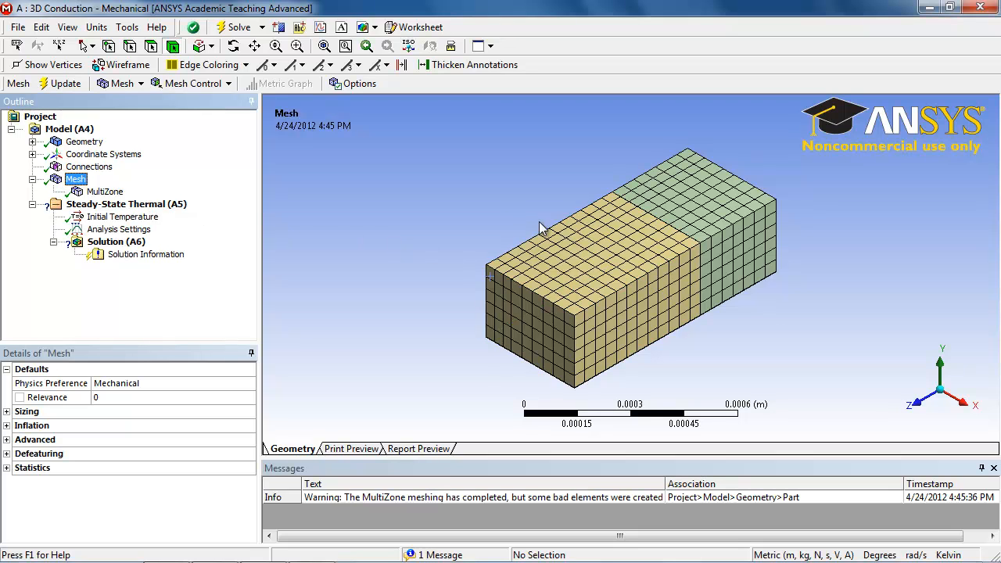
{"action": "mouse_move", "coordinate": [428, 219]}
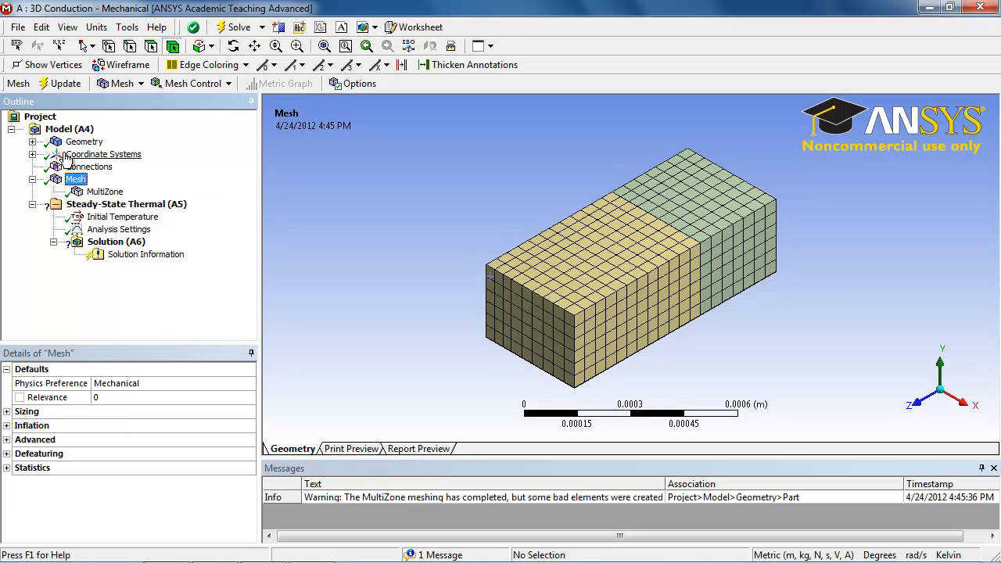
Hide the Water body to inspect the interior hex mesh, then show it again
{"action": "left_click", "coordinate": [33, 142]}
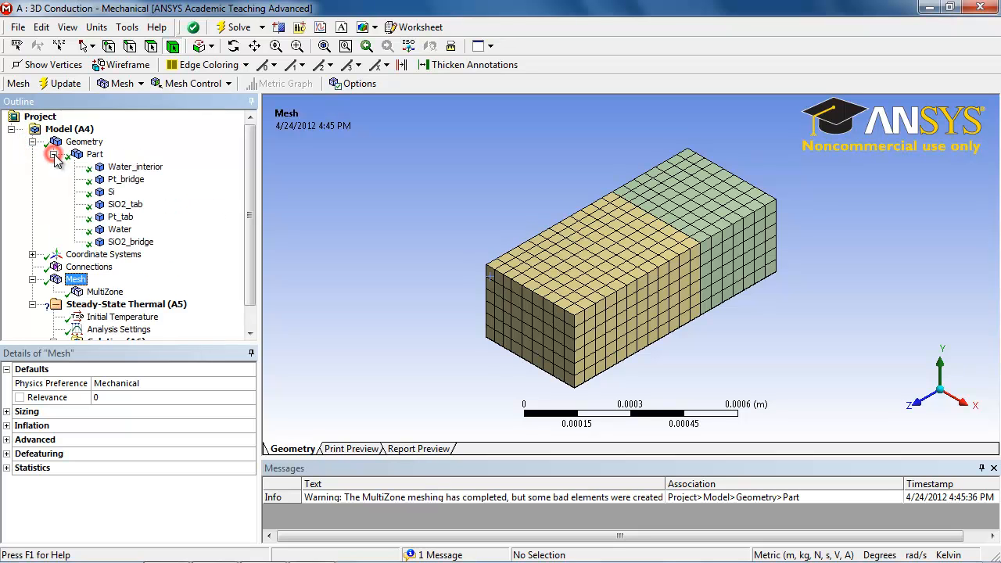
{"action": "left_click", "coordinate": [119, 229]}
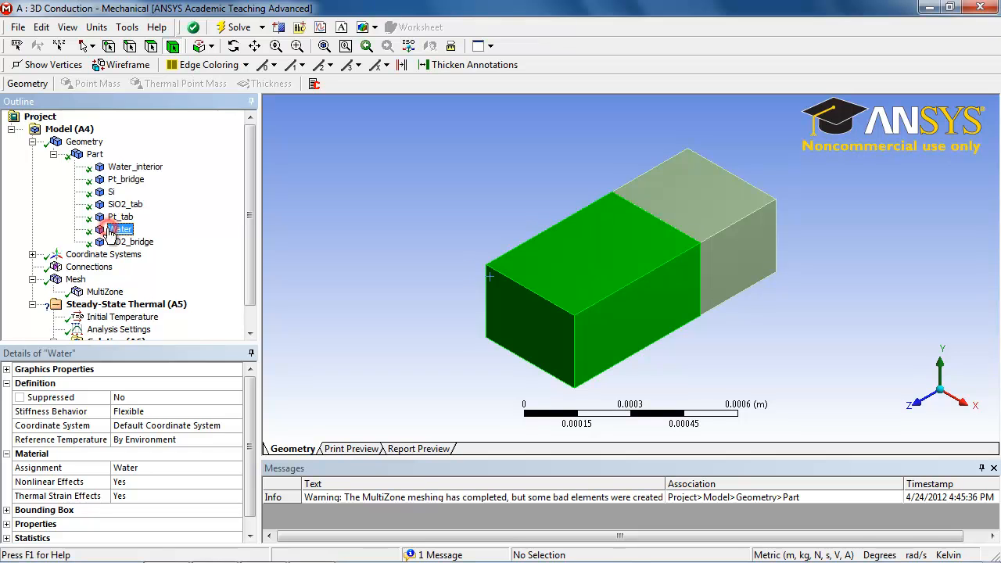
{"action": "right_click", "coordinate": [121, 229]}
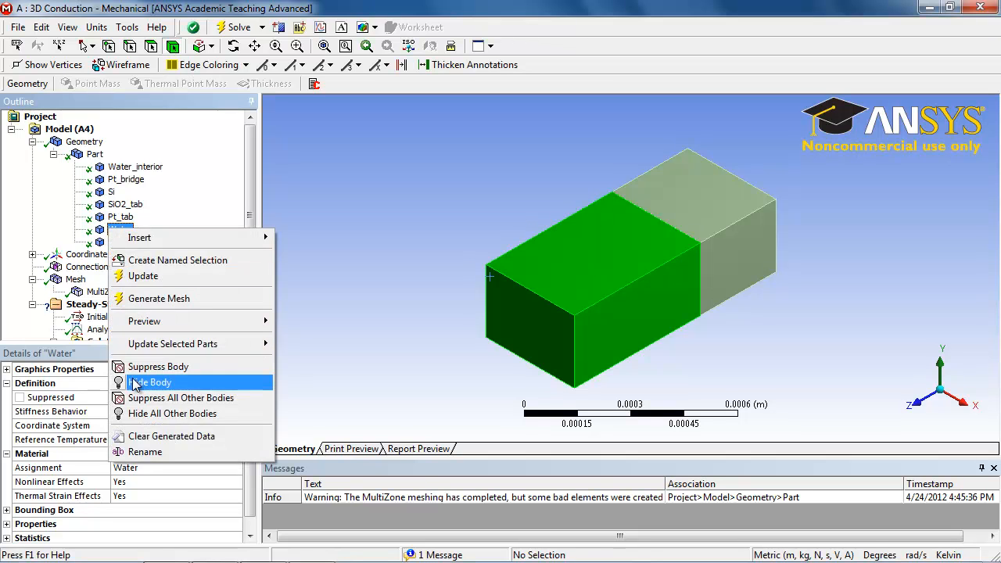
{"action": "left_click", "coordinate": [150, 382]}
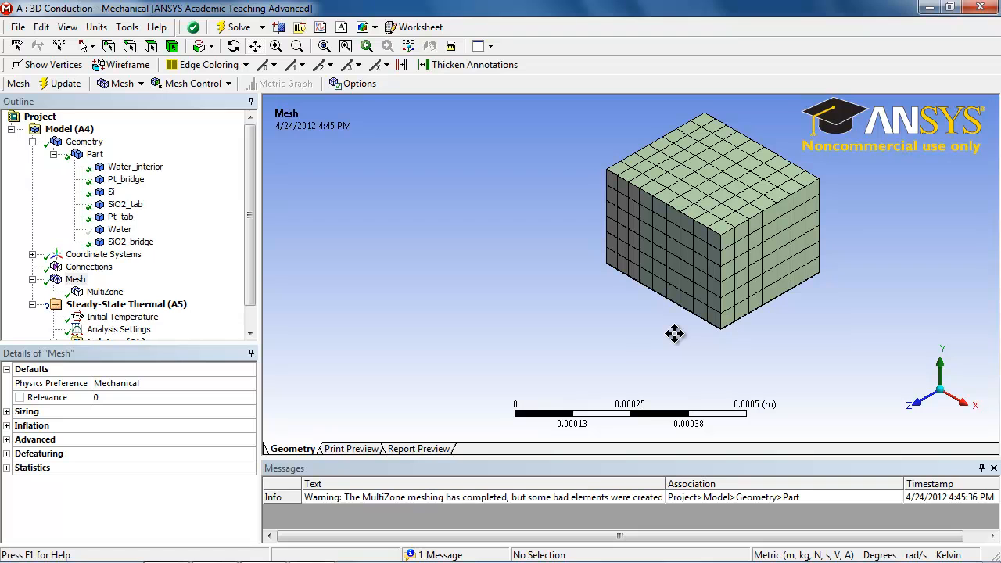
{"action": "mouse_move", "coordinate": [831, 216]}
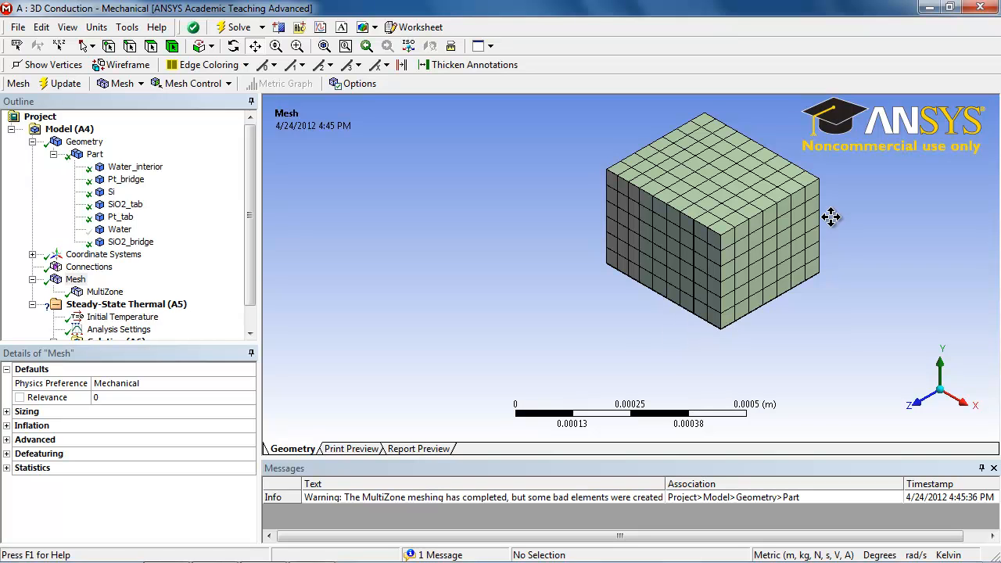
{"action": "mouse_move", "coordinate": [613, 195]}
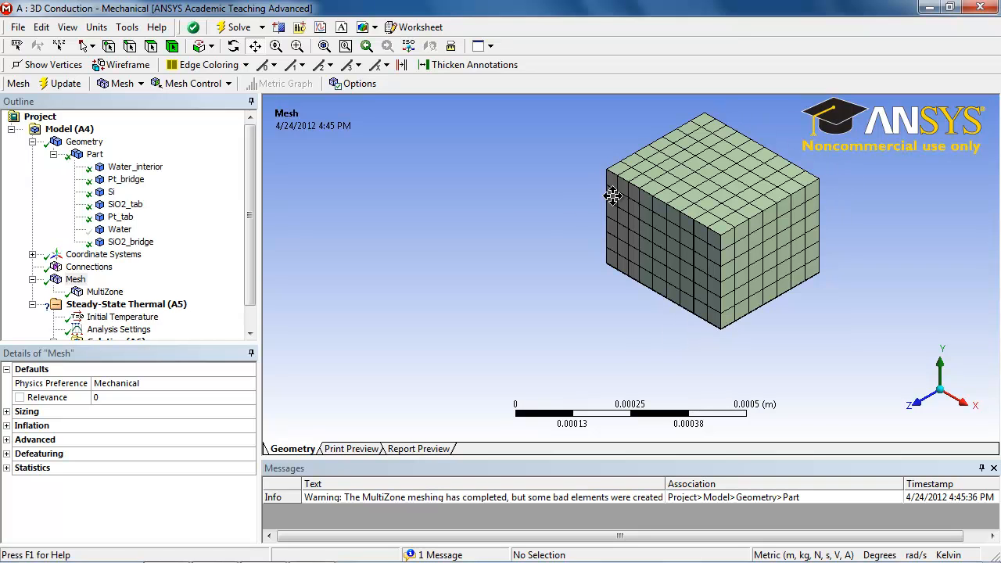
{"action": "mouse_move", "coordinate": [376, 280]}
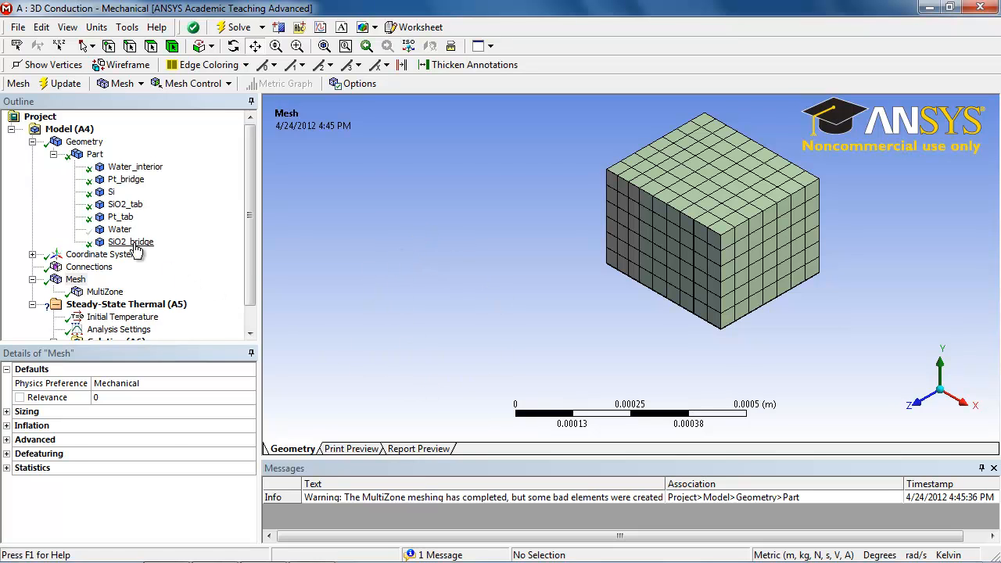
{"action": "left_click", "coordinate": [120, 229]}
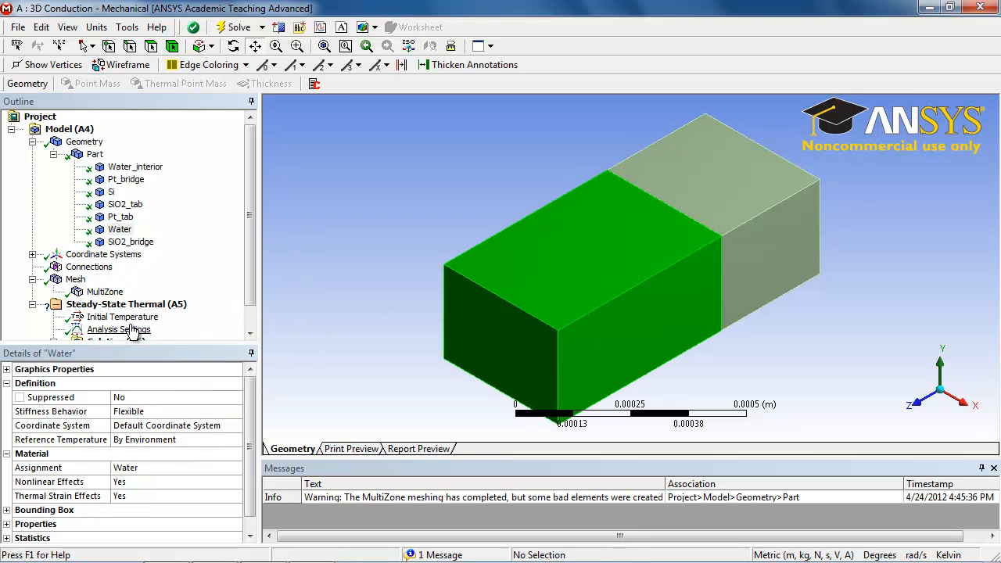
{"action": "left_click", "coordinate": [75, 279]}
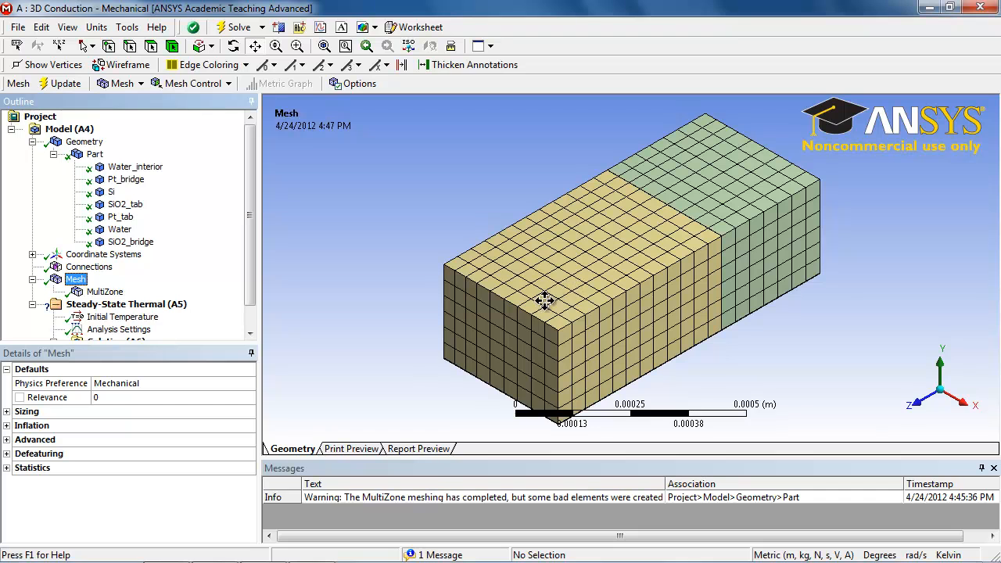
{"action": "mouse_move", "coordinate": [677, 205]}
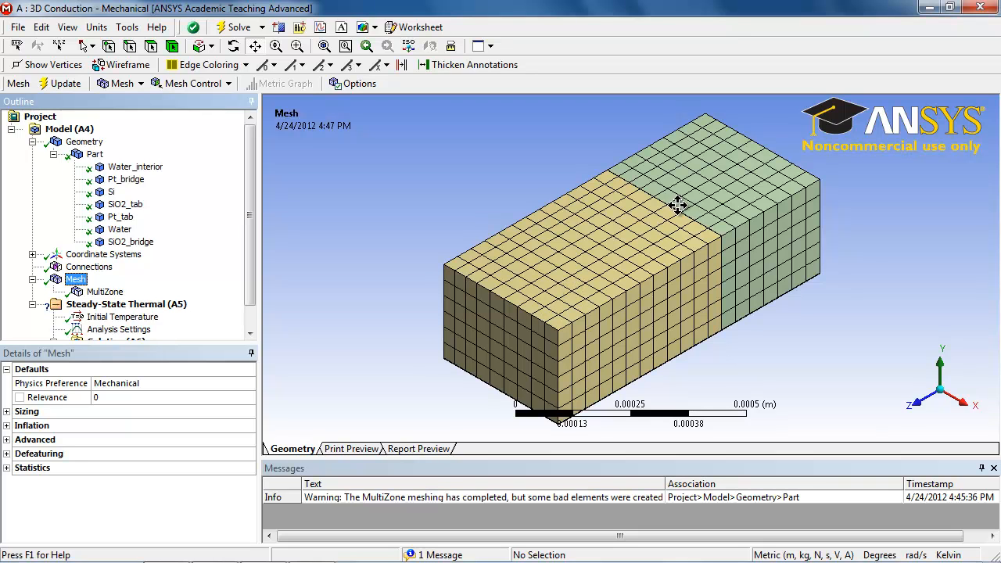
{"action": "mouse_move", "coordinate": [669, 210]}
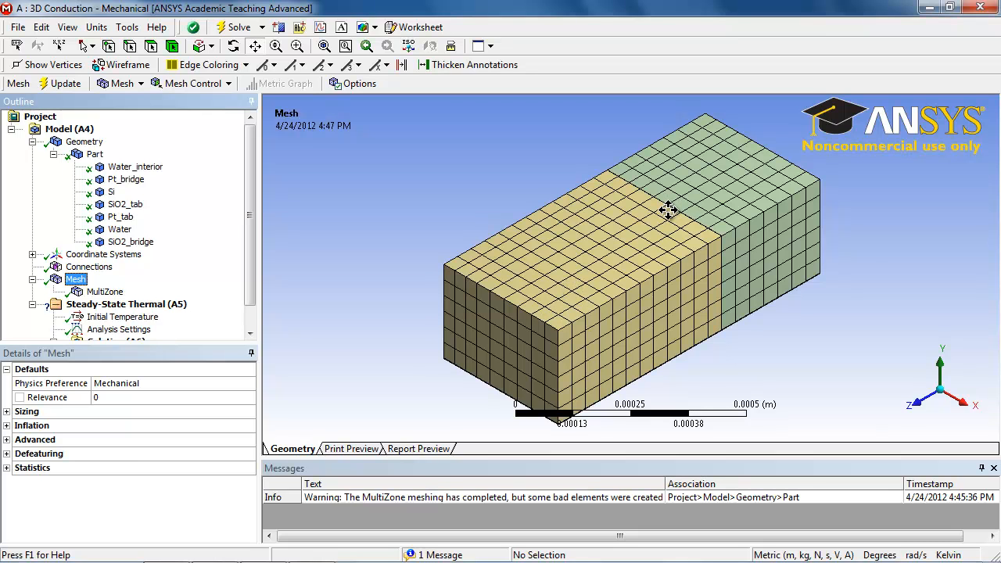
{"action": "mouse_move", "coordinate": [433, 250]}
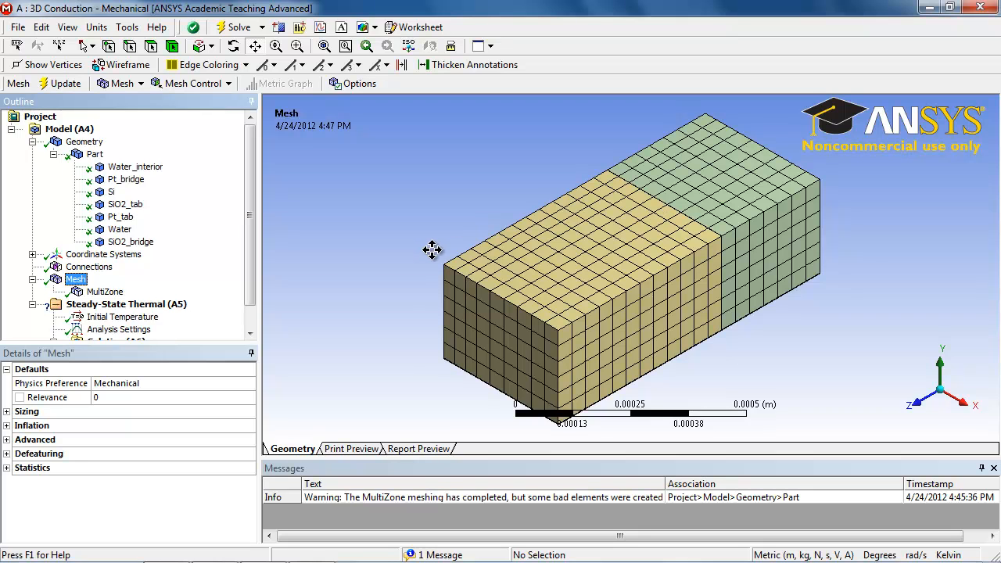
{"action": "mouse_move", "coordinate": [290, 273]}
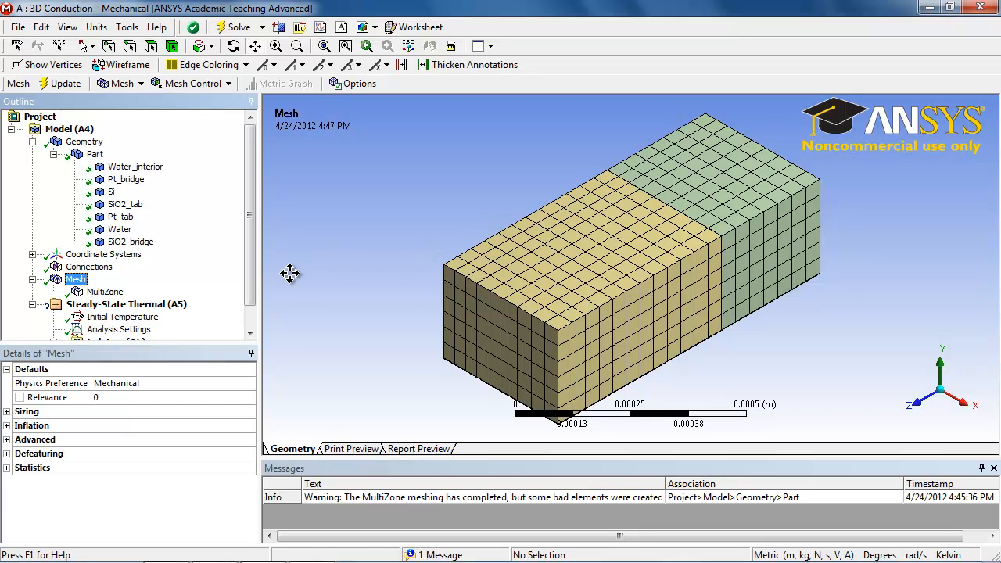
Insert an edge Sizing on the yellow body's edges with 15 divisions
{"action": "left_click", "coordinate": [194, 84]}
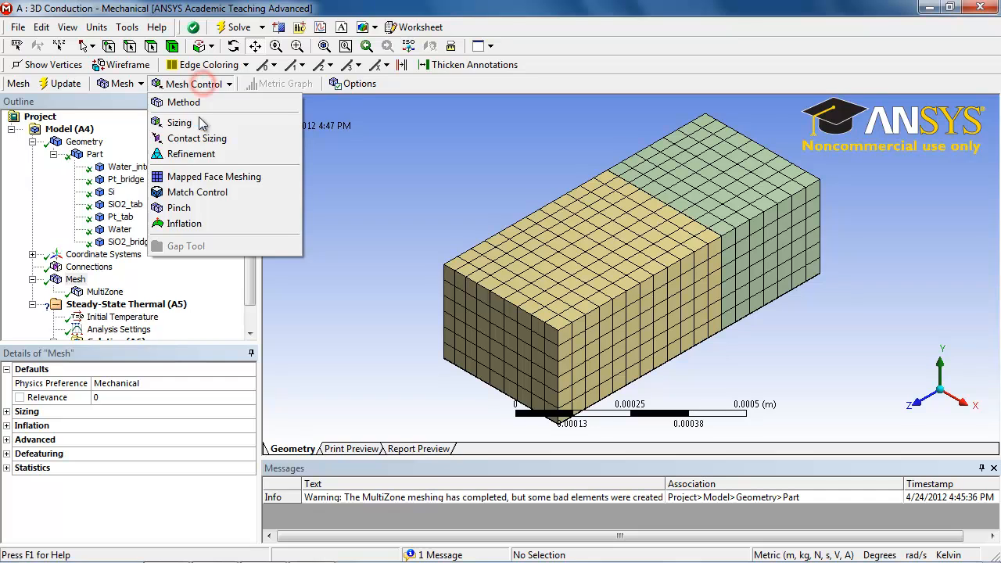
{"action": "left_click", "coordinate": [179, 123]}
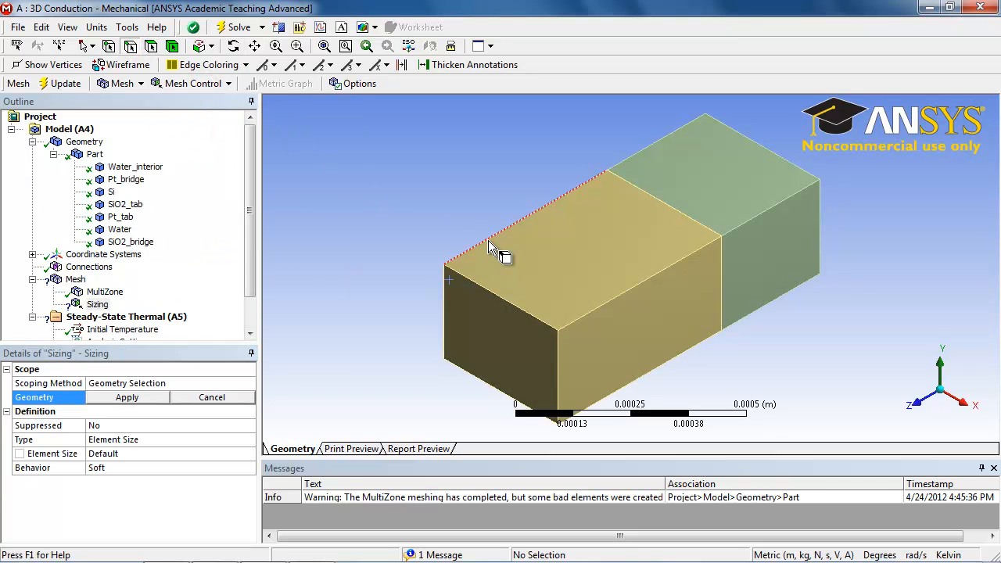
{"action": "left_click", "coordinate": [590, 317]}
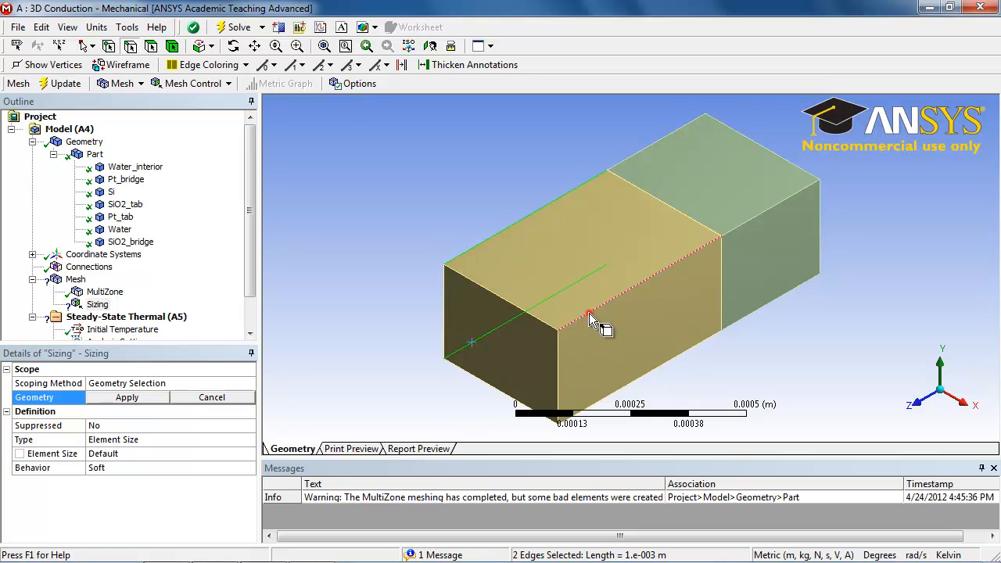
{"action": "left_click", "coordinate": [590, 319]}
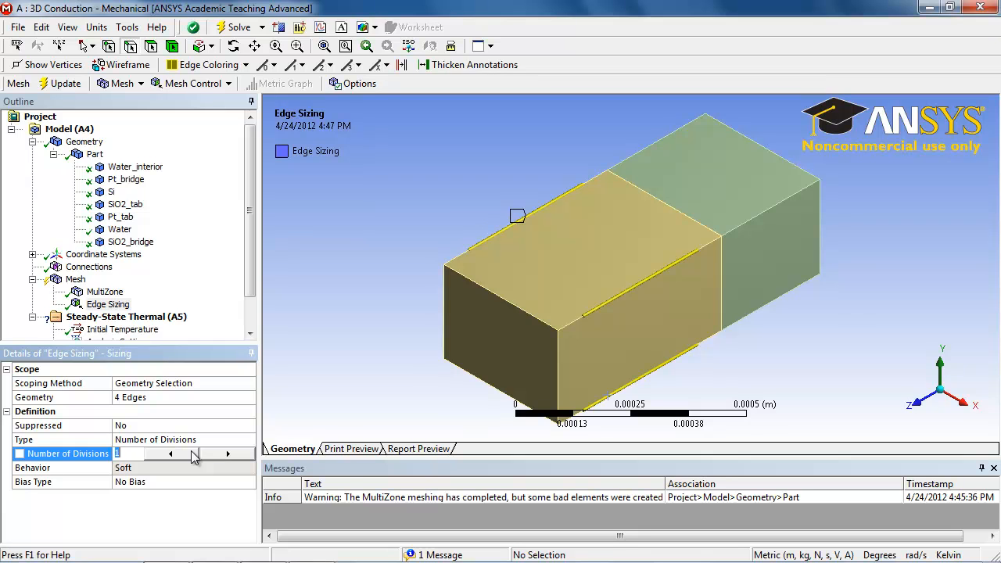
{"action": "type", "text": "15"}
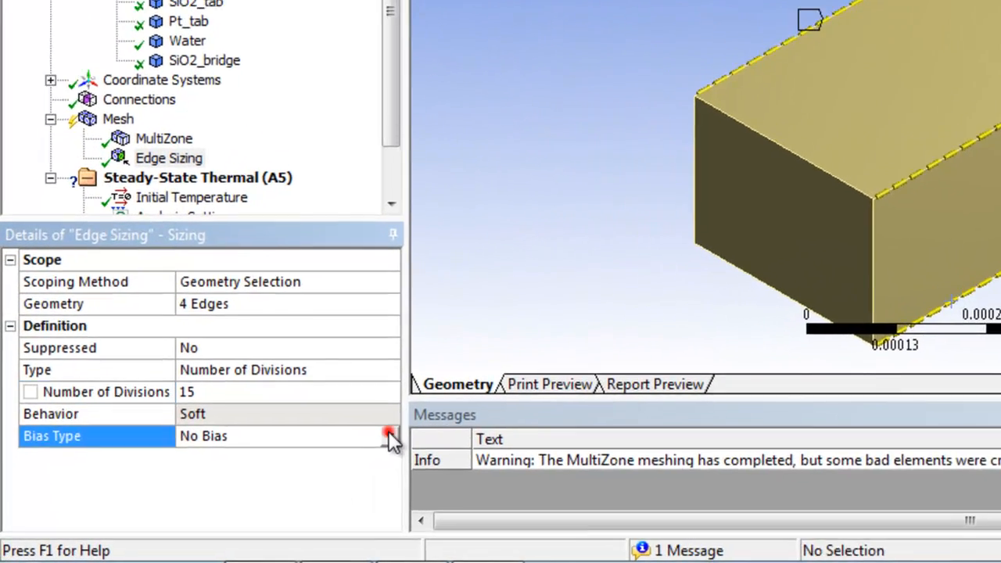
Set the sizing to the first bias pattern with a bias factor of 60
{"action": "left_click", "coordinate": [391, 435]}
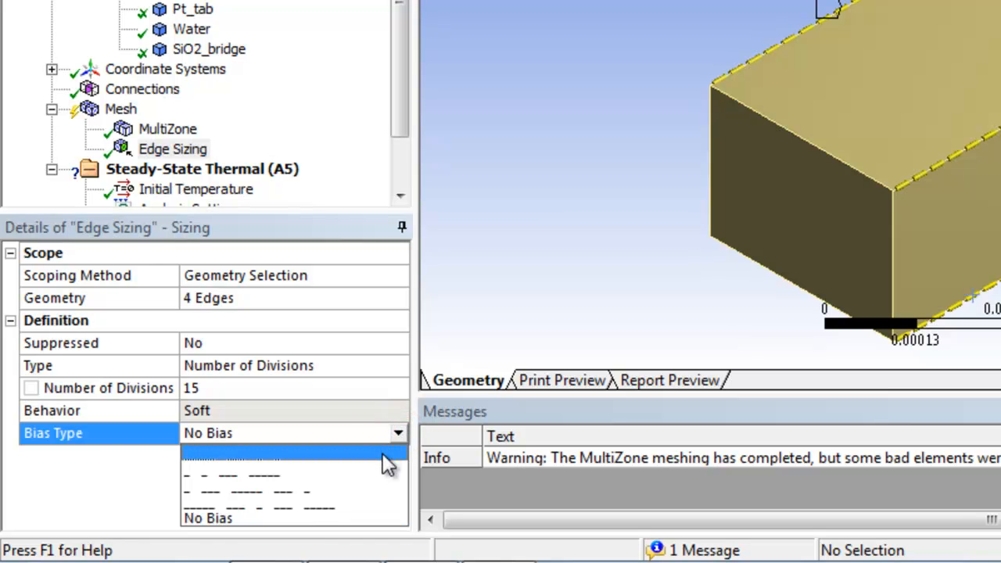
{"action": "mouse_move", "coordinate": [258, 438]}
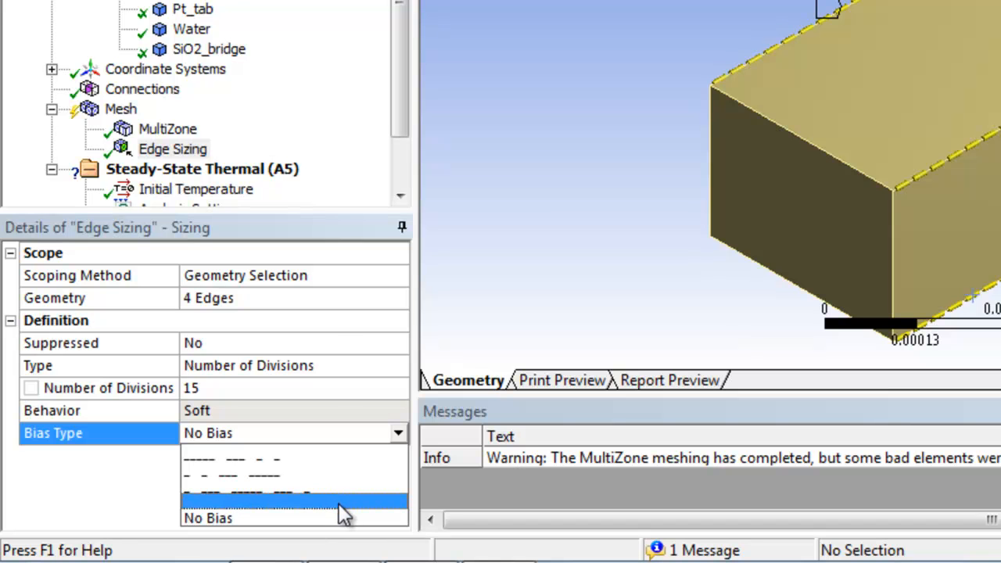
{"action": "mouse_move", "coordinate": [313, 452]}
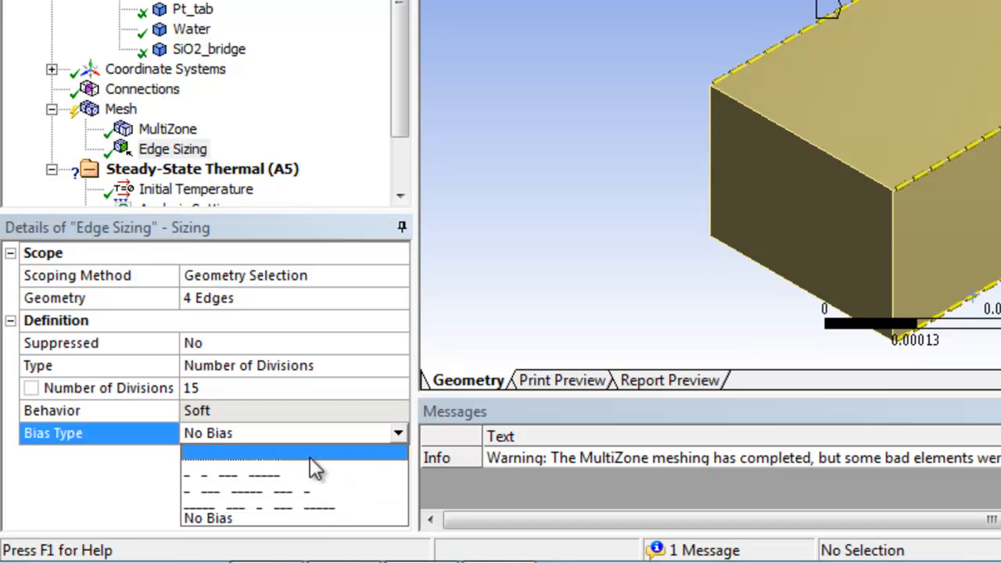
{"action": "left_click", "coordinate": [293, 454]}
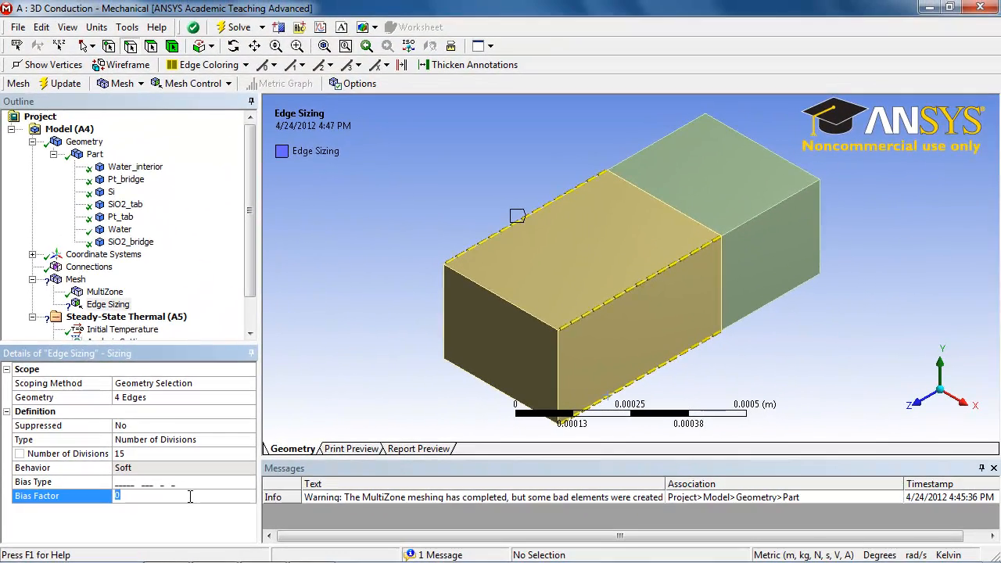
{"action": "type", "text": "60"}
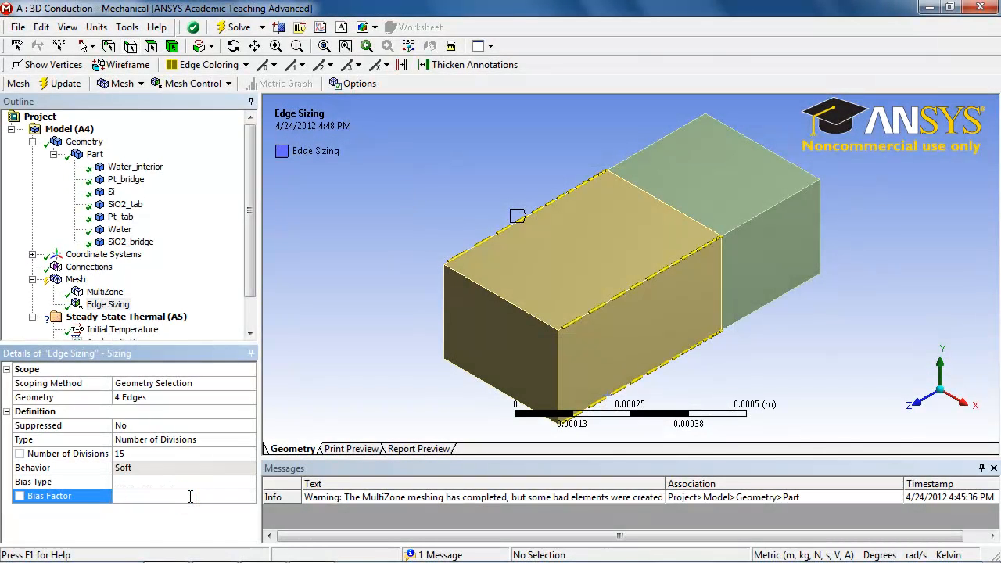
{"action": "type", "text": "60."}
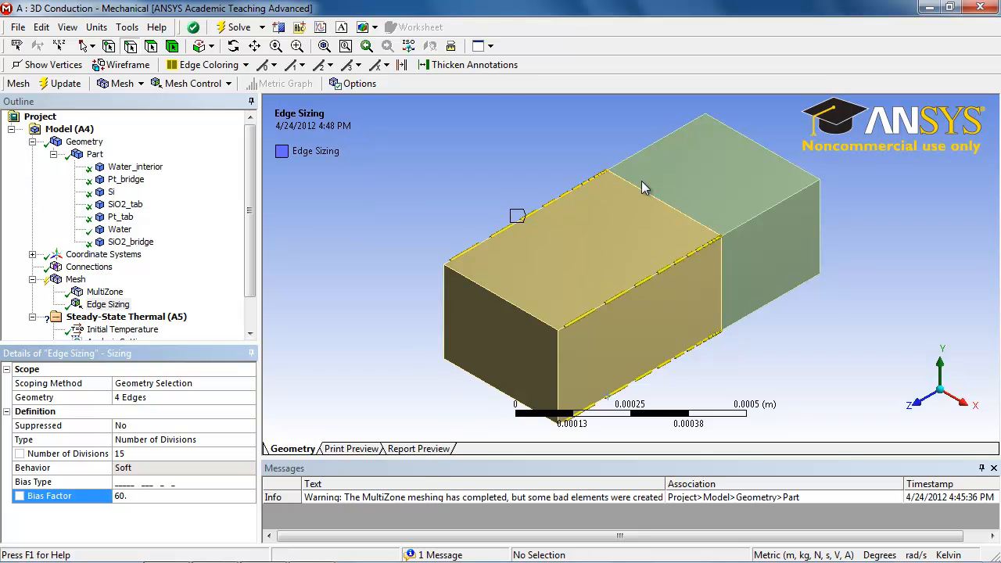
{"action": "mouse_move", "coordinate": [603, 167]}
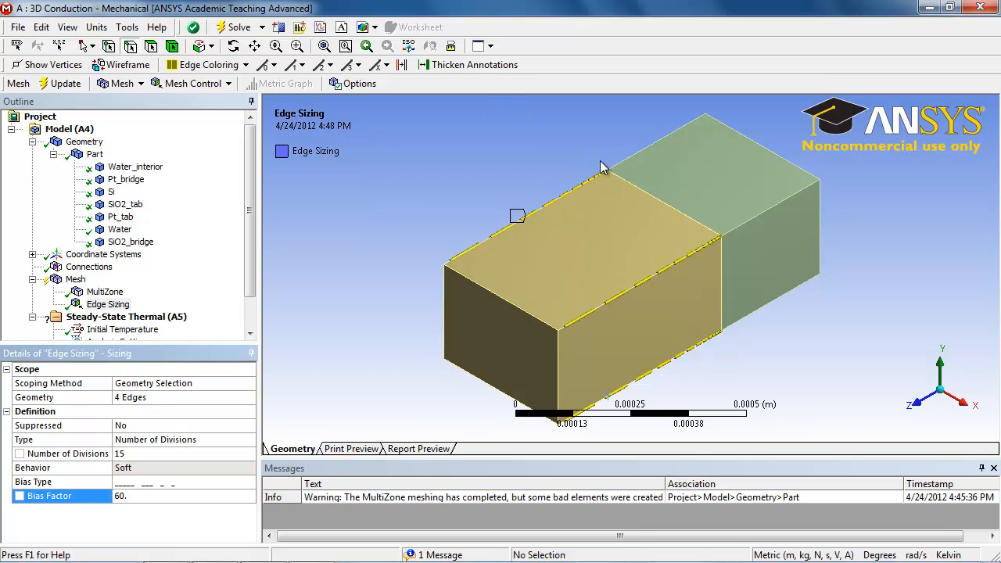
{"action": "mouse_move", "coordinate": [456, 253]}
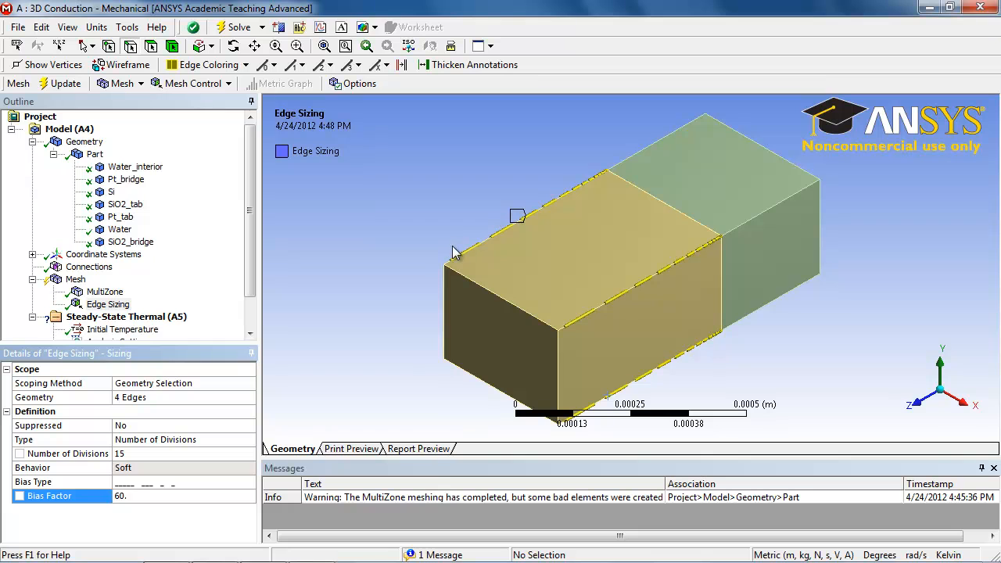
{"action": "mouse_move", "coordinate": [200, 181]}
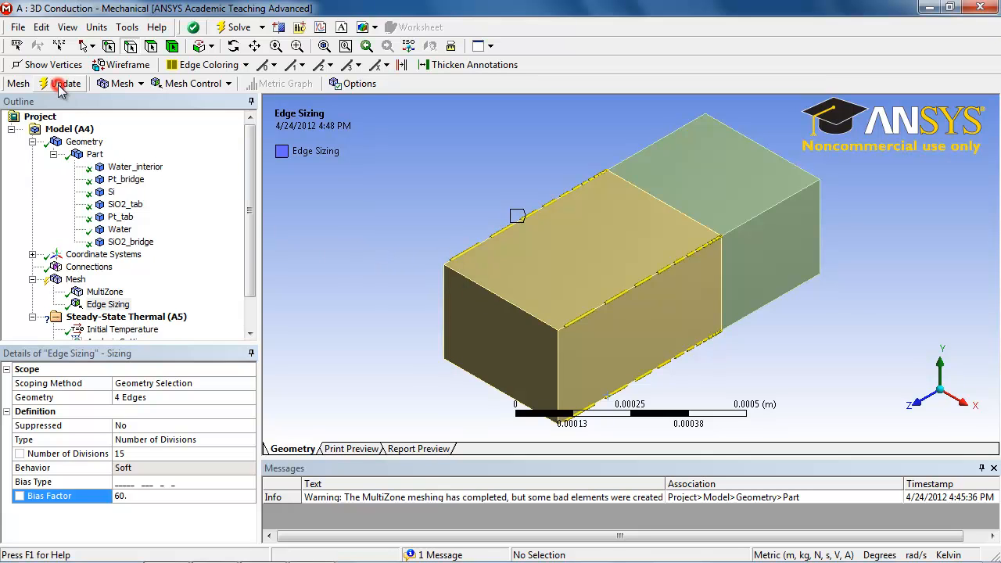
Update the mesh so the yellow body's elements grade finer toward the green body
{"action": "left_click", "coordinate": [64, 82]}
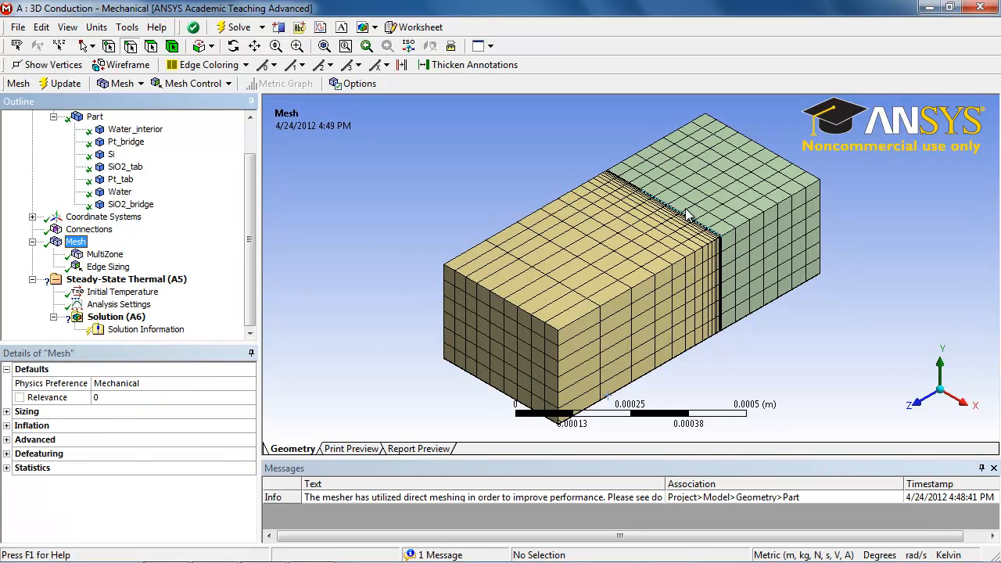
{"action": "mouse_move", "coordinate": [661, 160]}
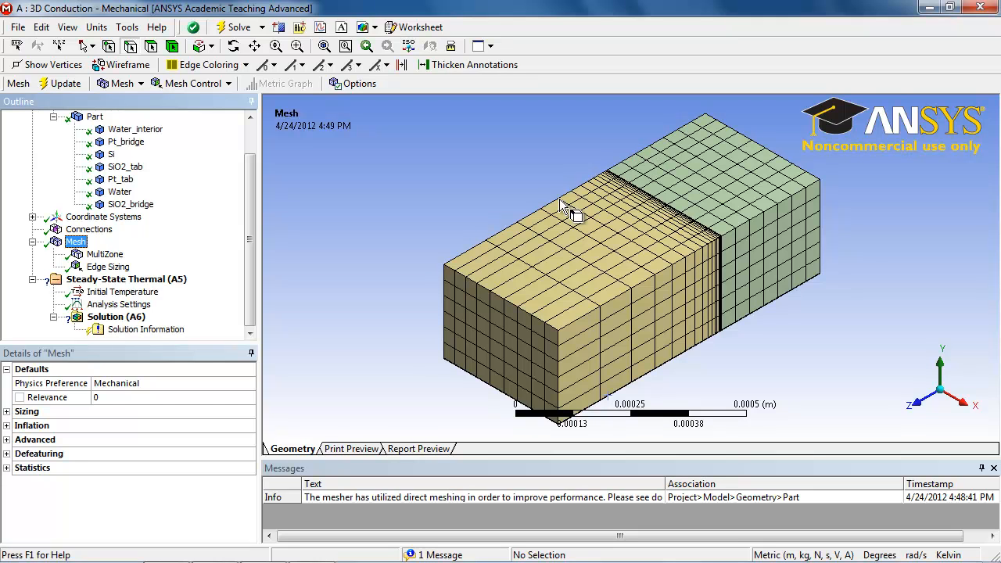
Insert Edge Sizing 2 on four green-body edges by number of divisions, opposite bias pattern, factor 60, and update the mesh
{"action": "left_click", "coordinate": [190, 83]}
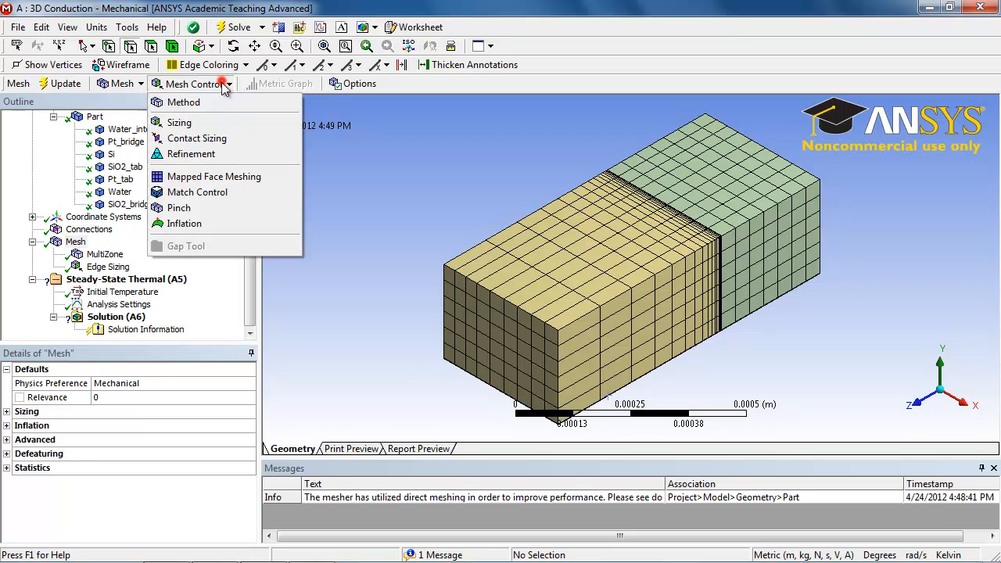
{"action": "left_click", "coordinate": [179, 122]}
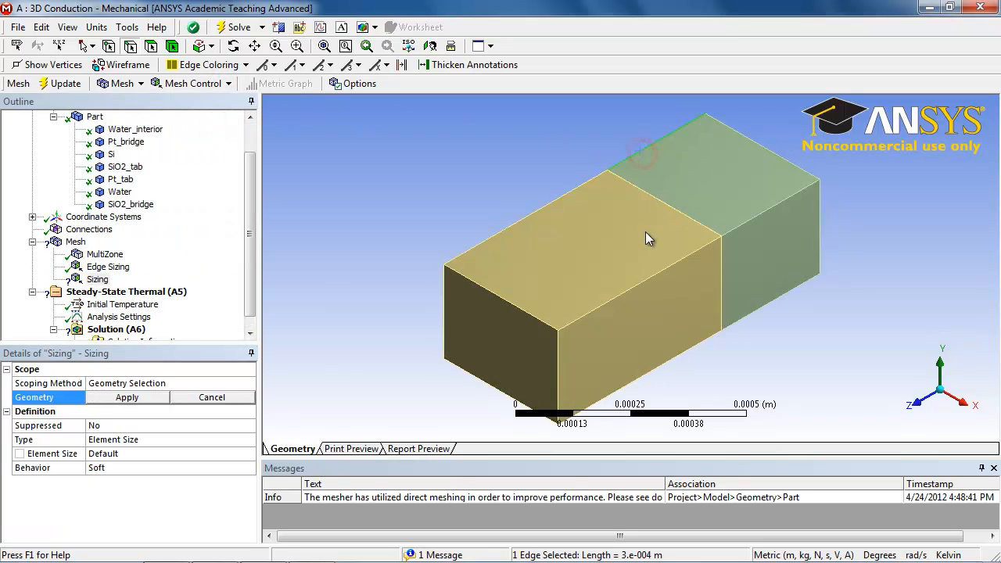
{"action": "left_click", "coordinate": [751, 311]}
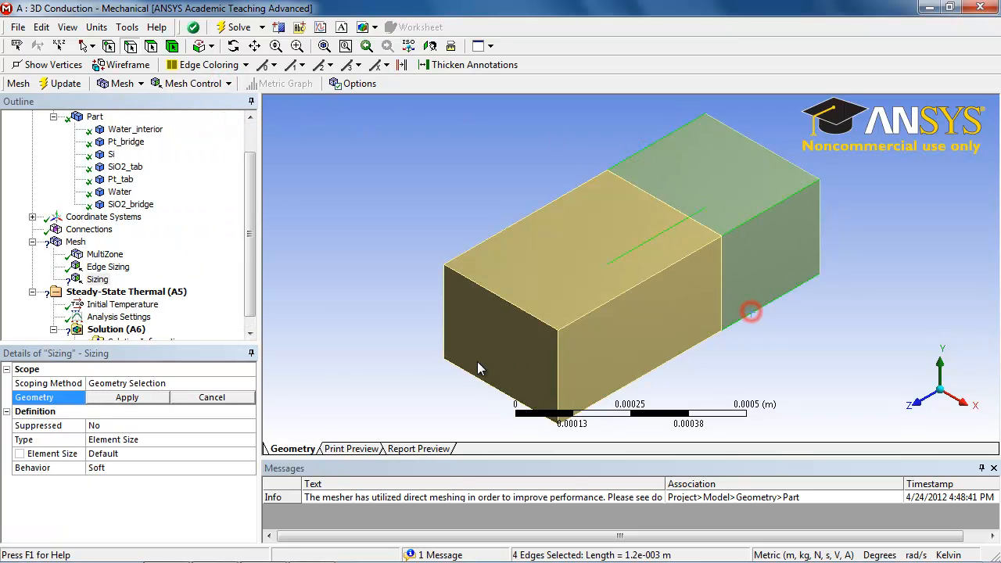
{"action": "left_click", "coordinate": [249, 439]}
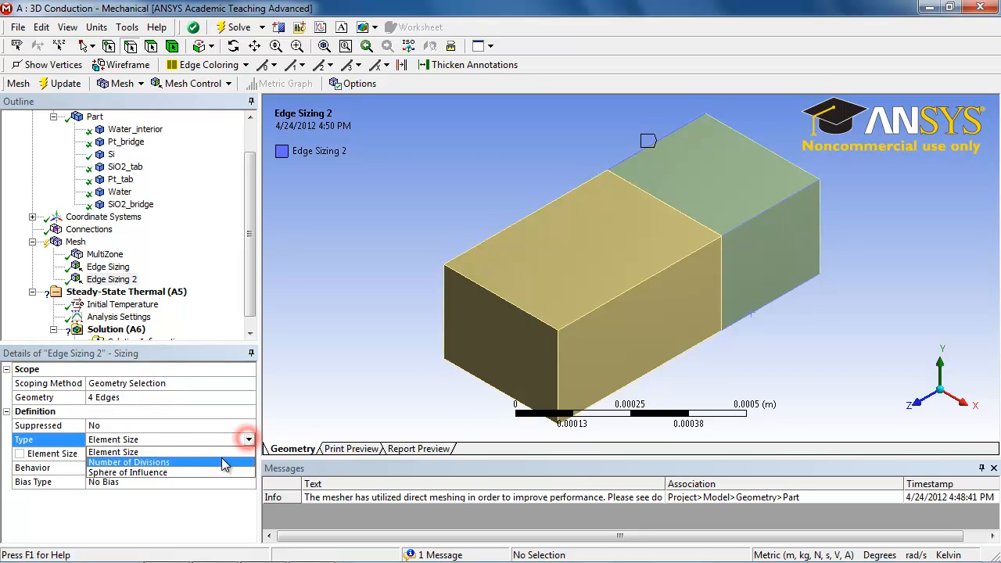
{"action": "left_click", "coordinate": [128, 461]}
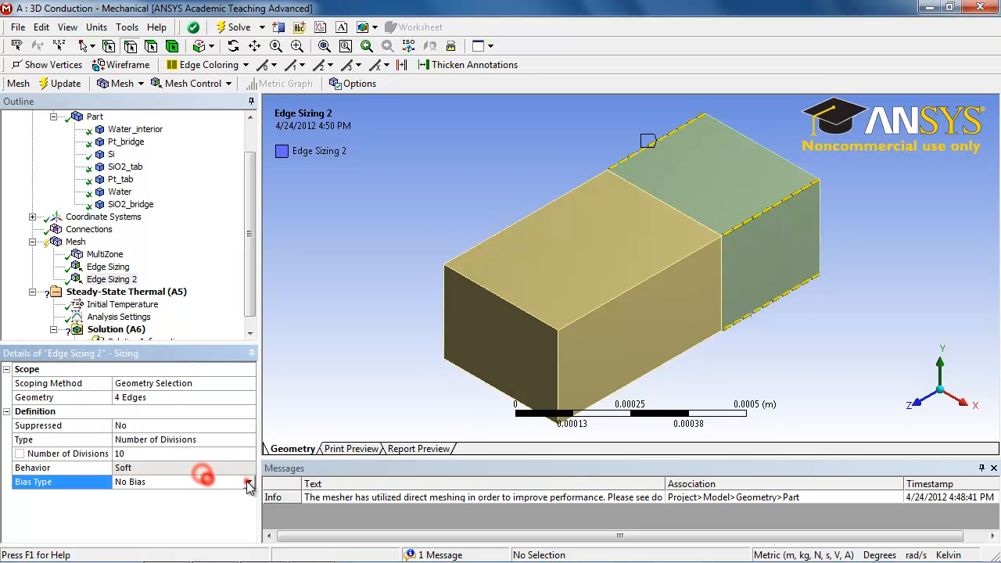
{"action": "left_click", "coordinate": [249, 481]}
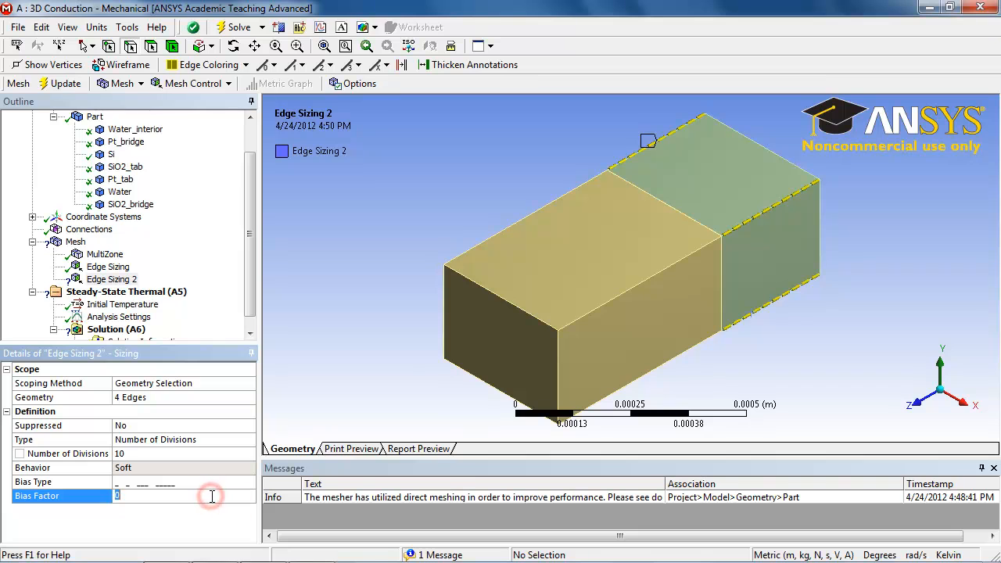
{"action": "type", "text": "60."}
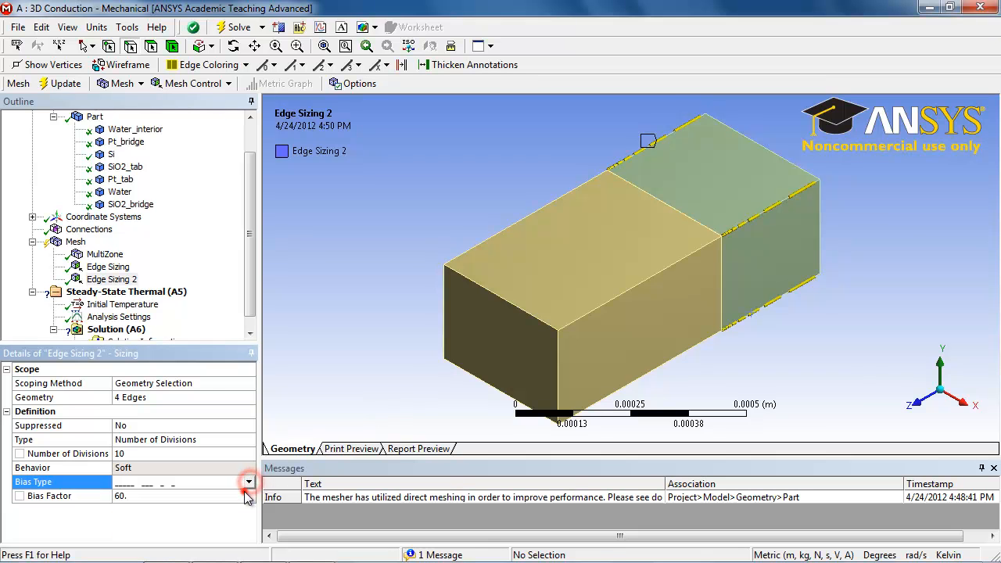
{"action": "left_click", "coordinate": [65, 84]}
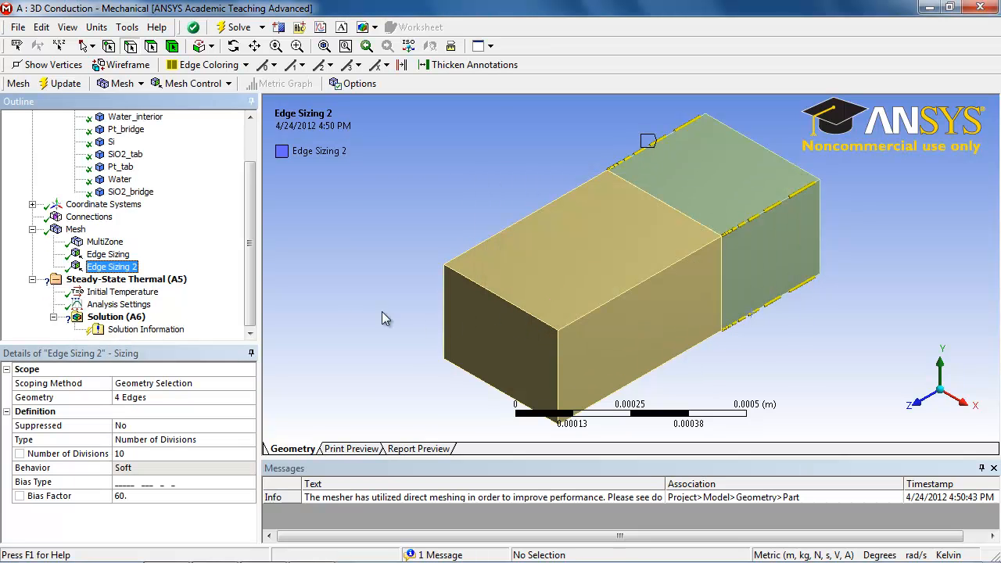
{"action": "left_click", "coordinate": [76, 228]}
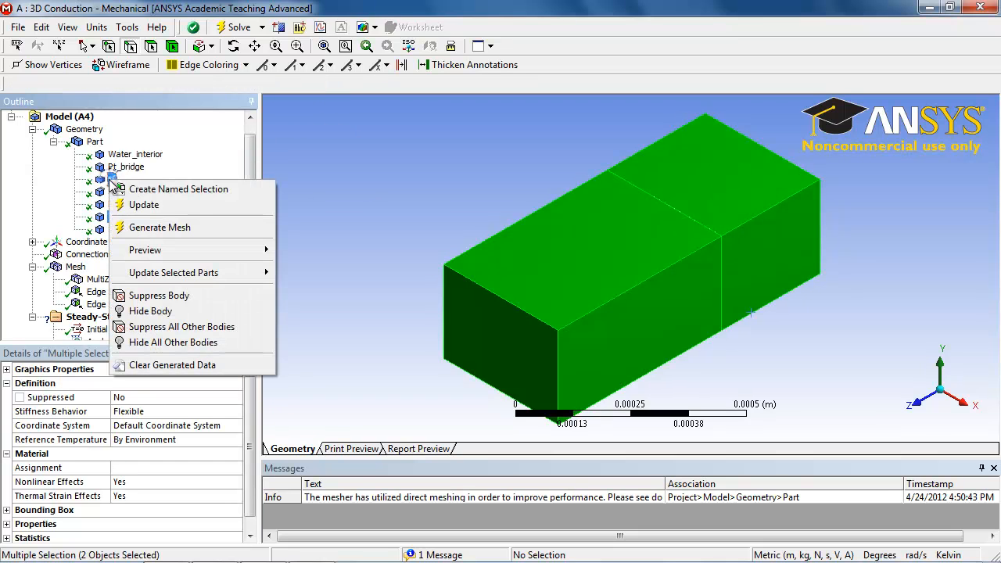
Hide all other bodies, show the mesh and box-zoom onto the bridge-block junction
{"action": "left_click", "coordinate": [150, 310]}
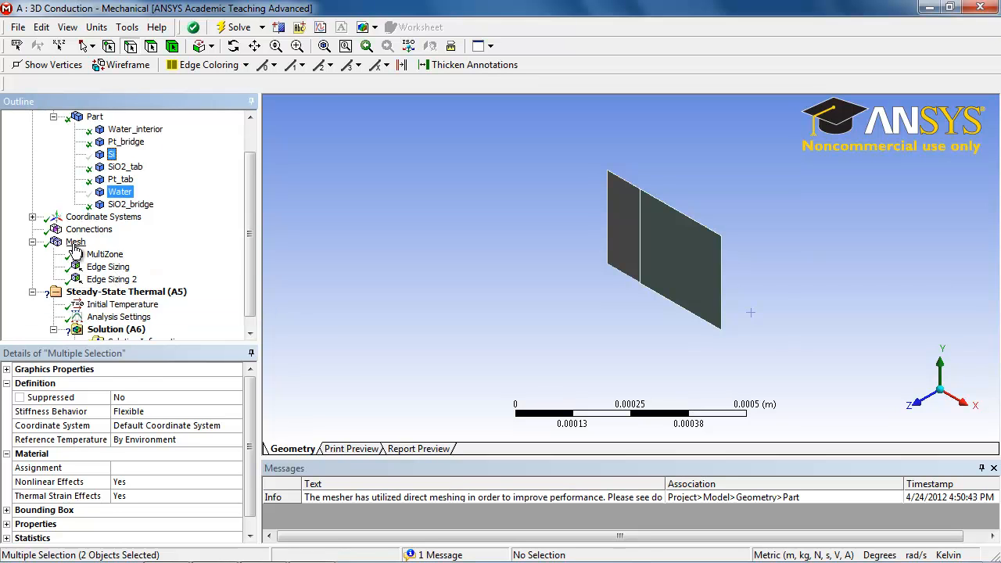
{"action": "left_click", "coordinate": [76, 241]}
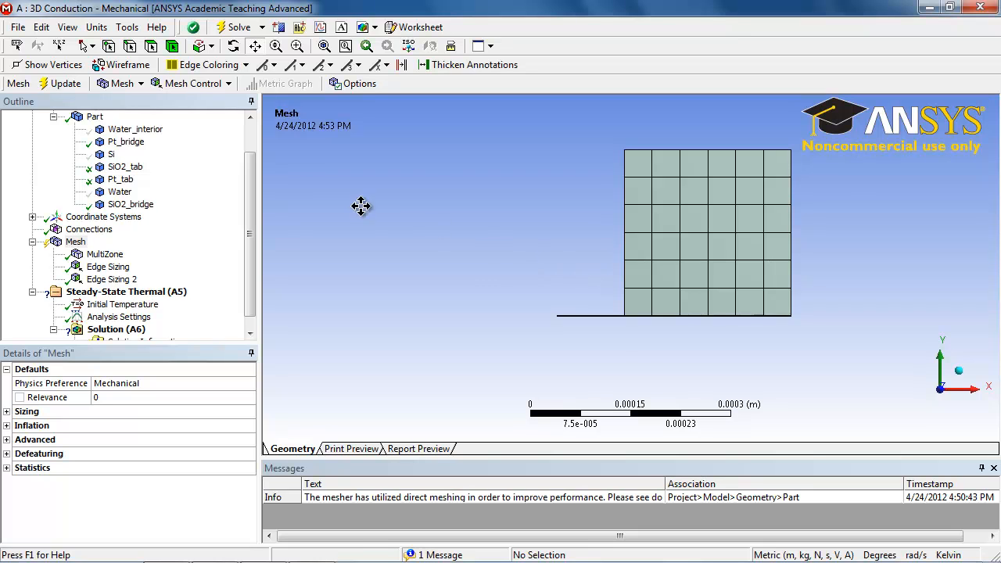
{"action": "mouse_move", "coordinate": [109, 167]}
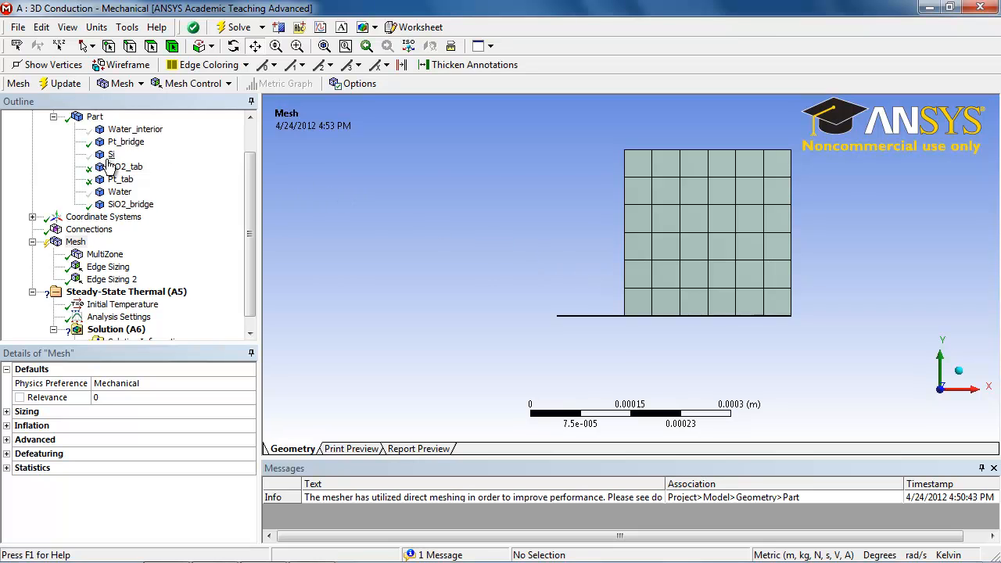
{"action": "mouse_move", "coordinate": [491, 228]}
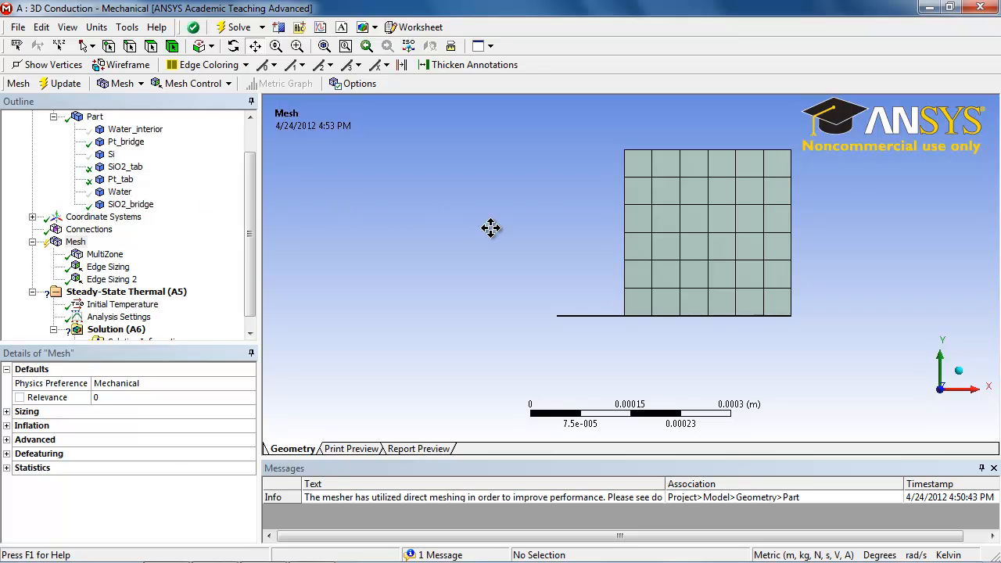
{"action": "mouse_move", "coordinate": [641, 240]}
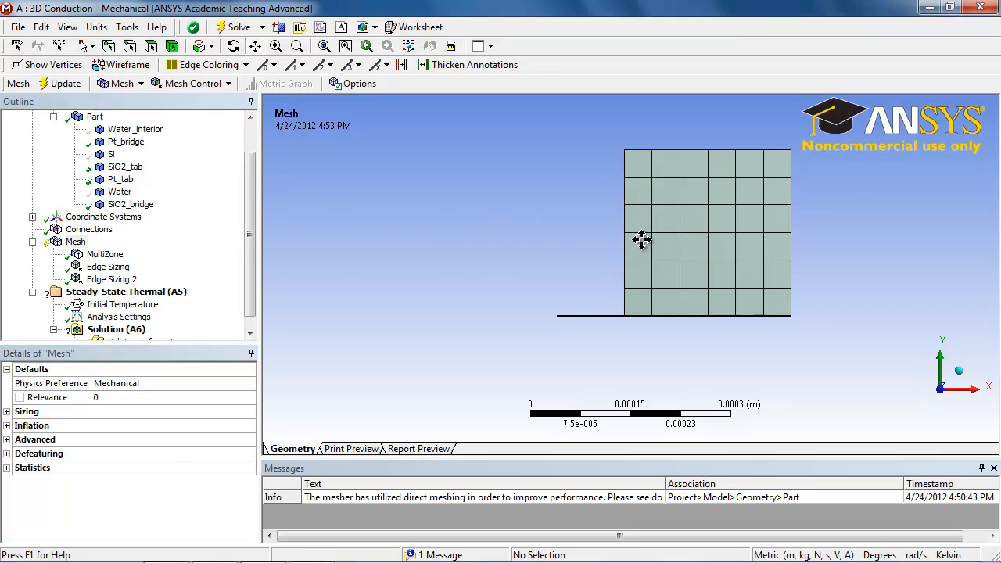
{"action": "mouse_move", "coordinate": [613, 306]}
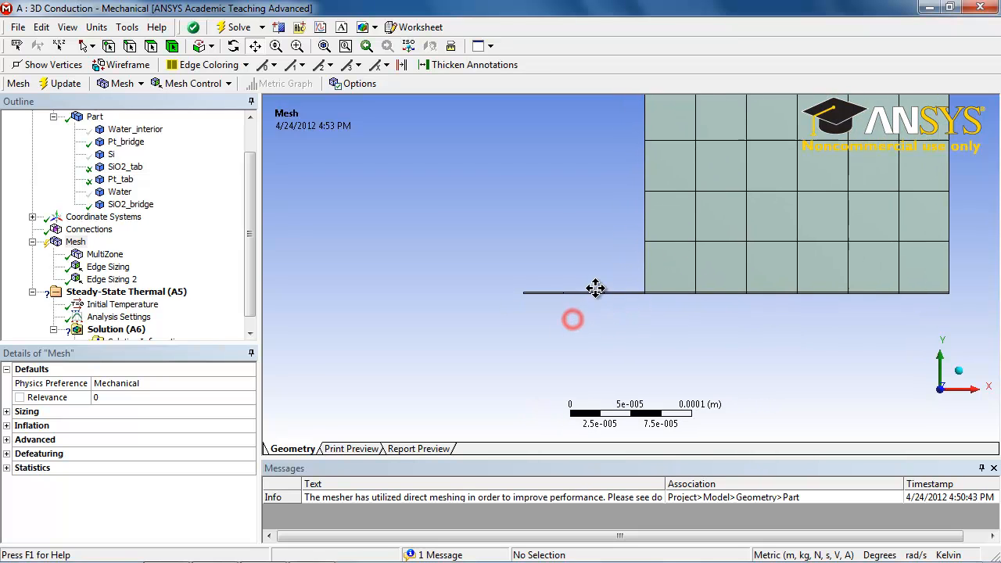
{"action": "left_click_drag", "start_coordinate": [596, 288], "coordinate": [583, 301]}
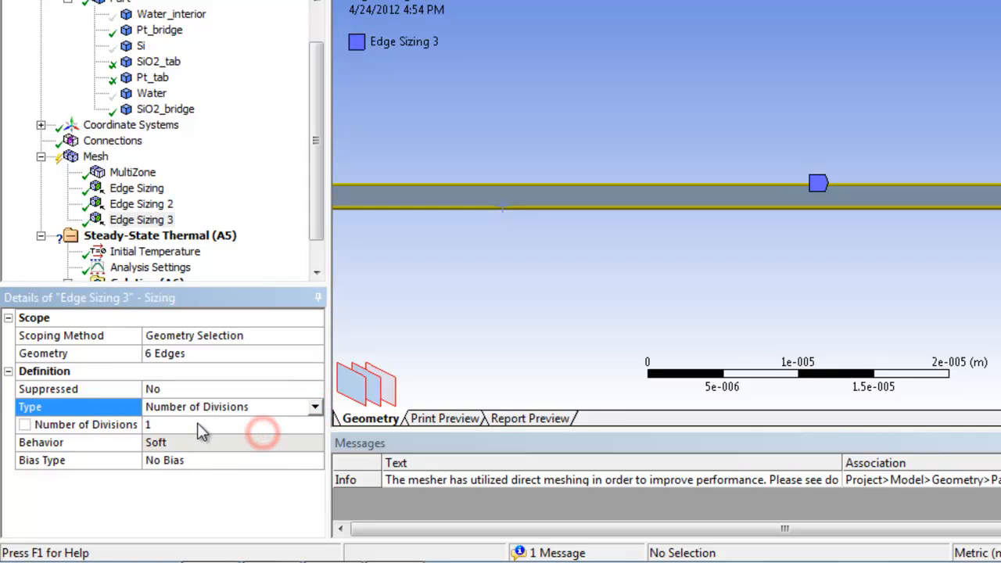
Set Edge Sizing 3 on the six thin-bridge edges to 25 divisions
{"action": "left_click", "coordinate": [78, 424]}
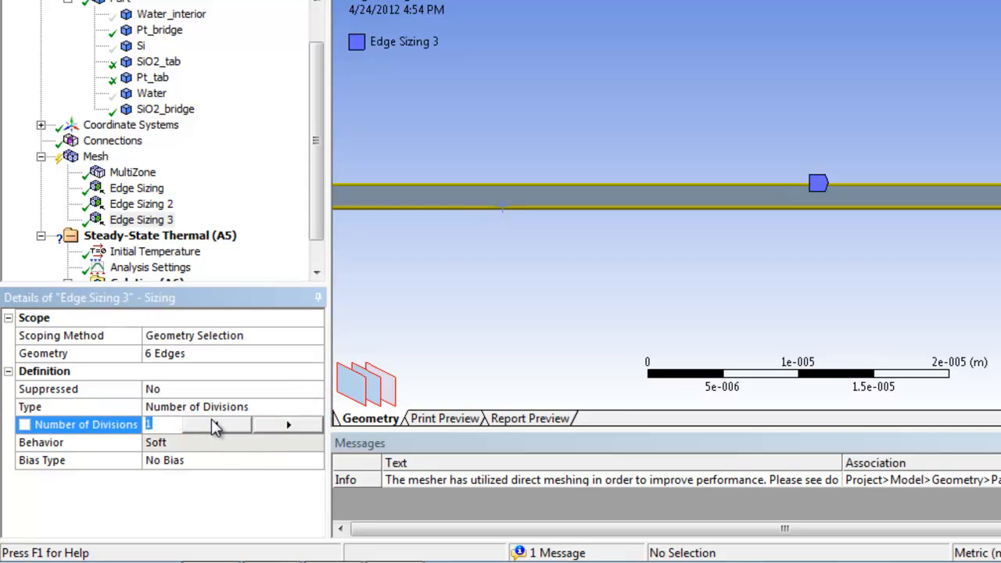
{"action": "type", "text": "25"}
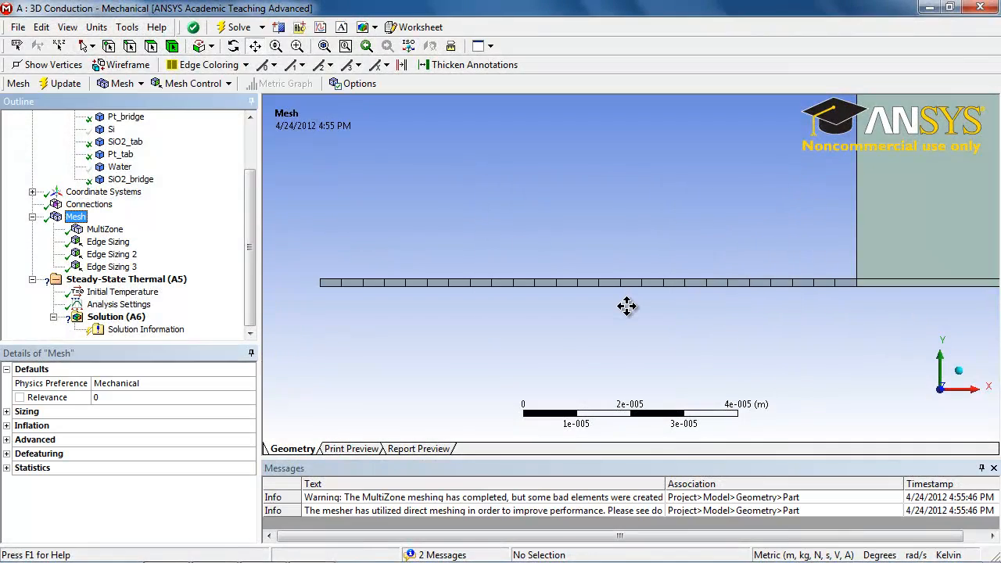
{"action": "mouse_move", "coordinate": [384, 294]}
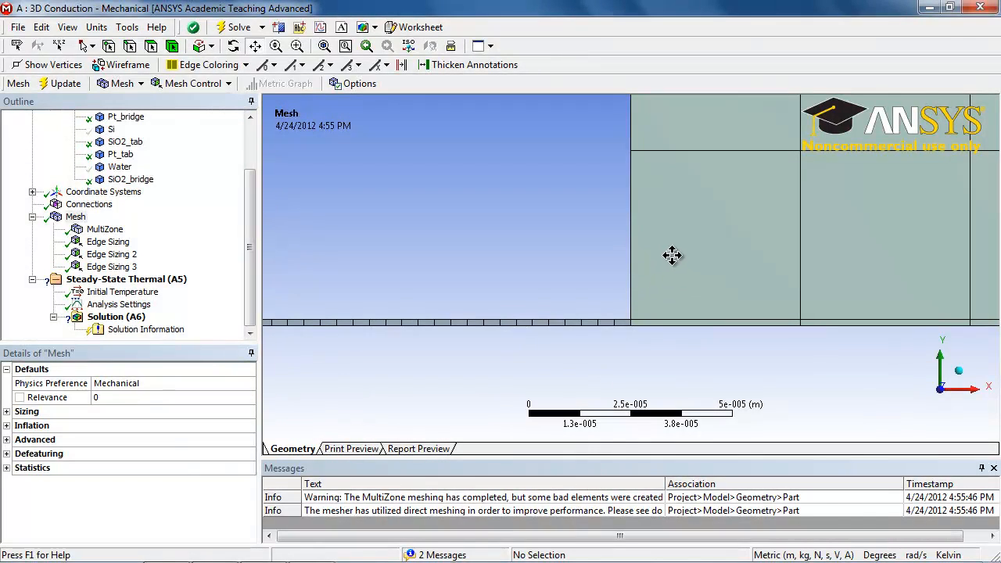
{"action": "mouse_move", "coordinate": [644, 298]}
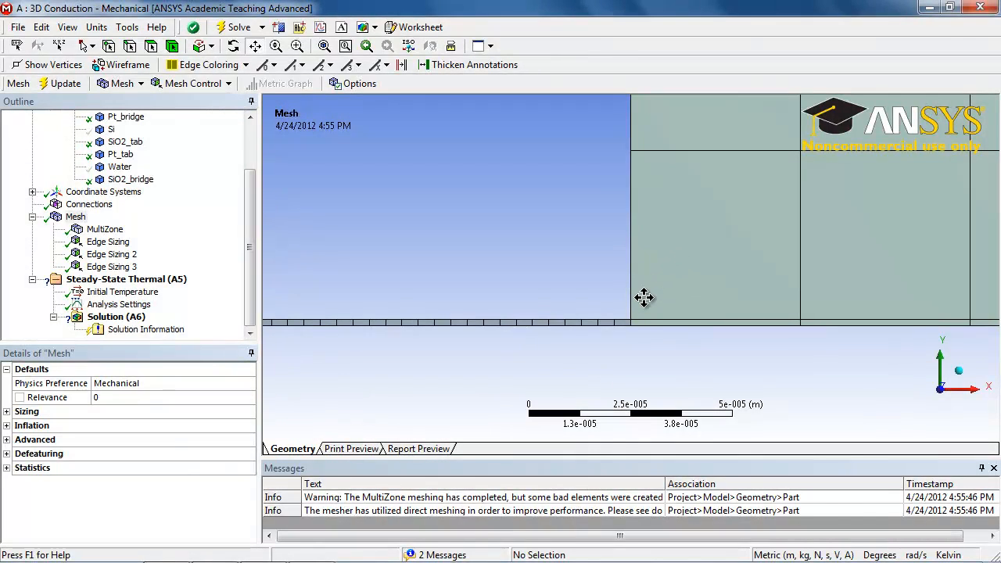
{"action": "mouse_move", "coordinate": [620, 299]}
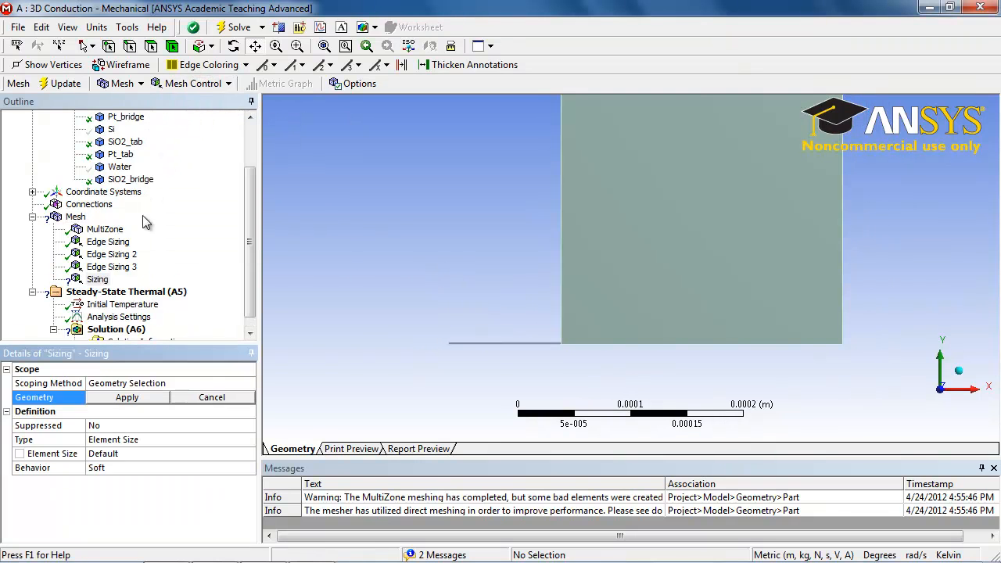
{"action": "mouse_move", "coordinate": [532, 309]}
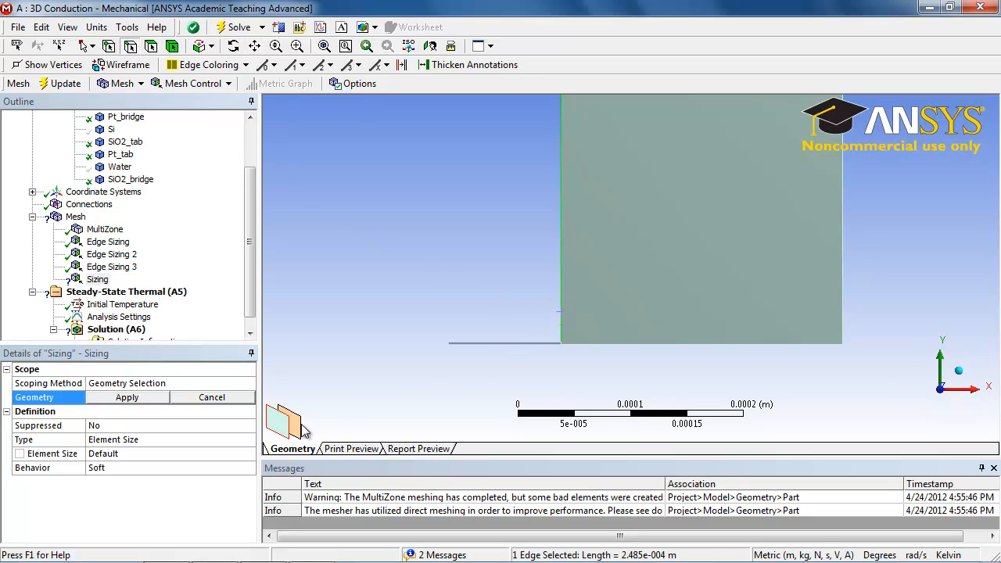
{"action": "mouse_move", "coordinate": [469, 277]}
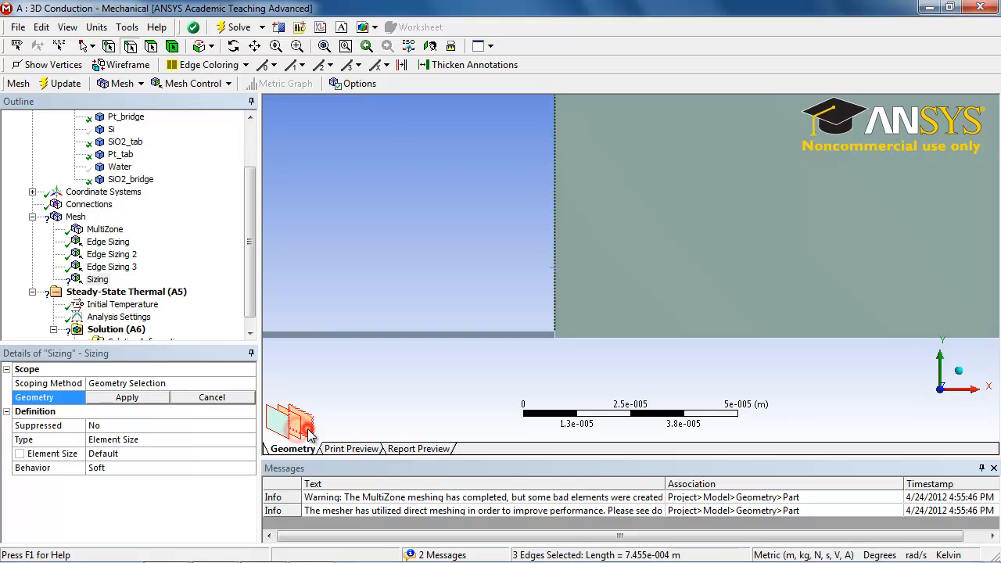
Scope Edge Sizing 4 to six edges and set 30 divisions
{"action": "left_click", "coordinate": [598, 338]}
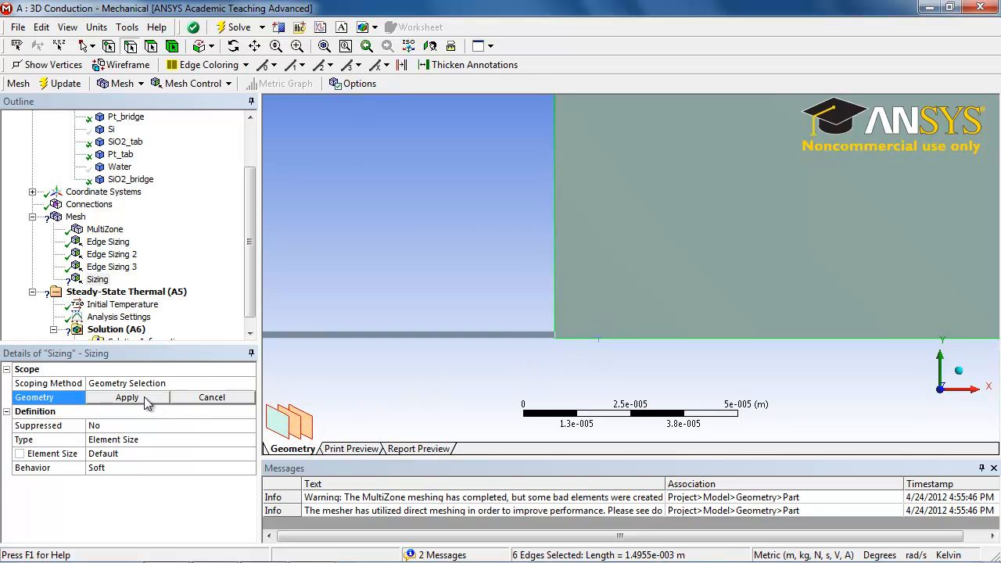
{"action": "left_click", "coordinate": [126, 397]}
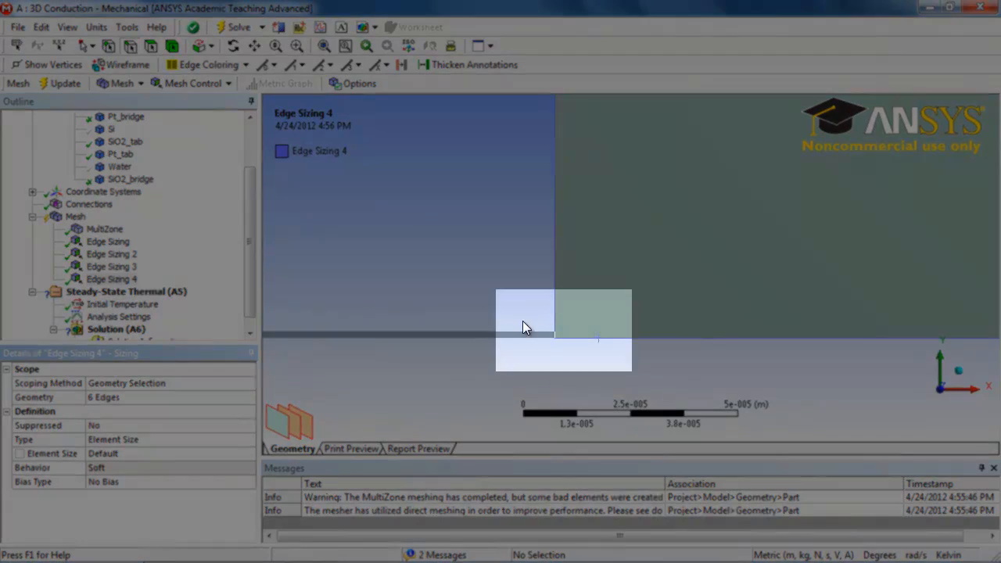
{"action": "mouse_move", "coordinate": [582, 348]}
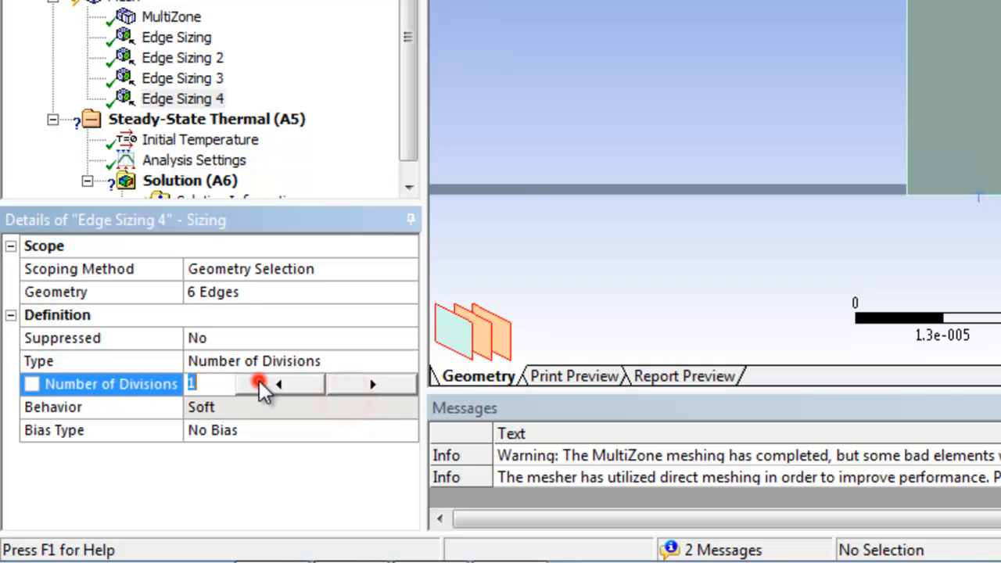
{"action": "type", "text": "30"}
{"action": "type", "text": "50."}
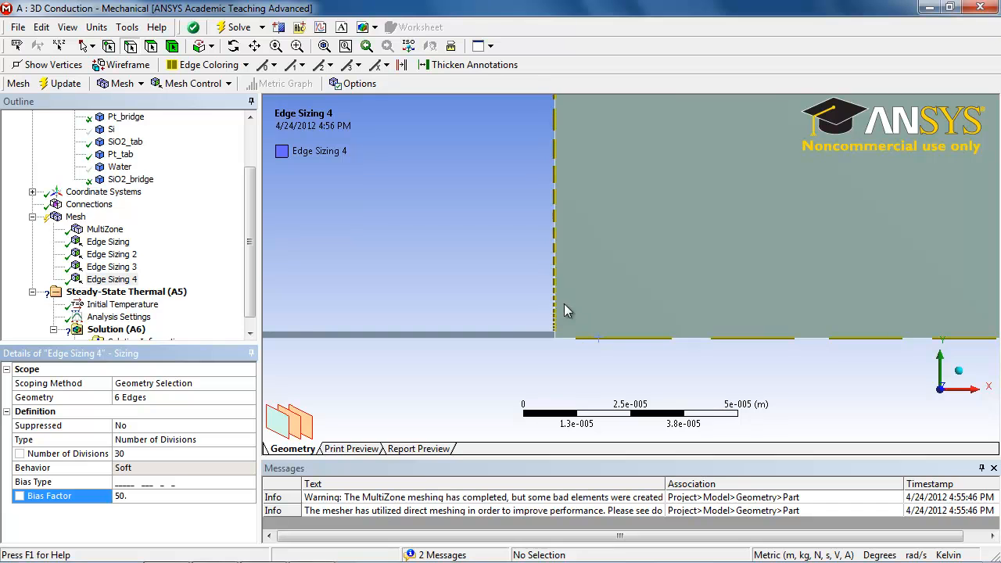
{"action": "mouse_move", "coordinate": [575, 258]}
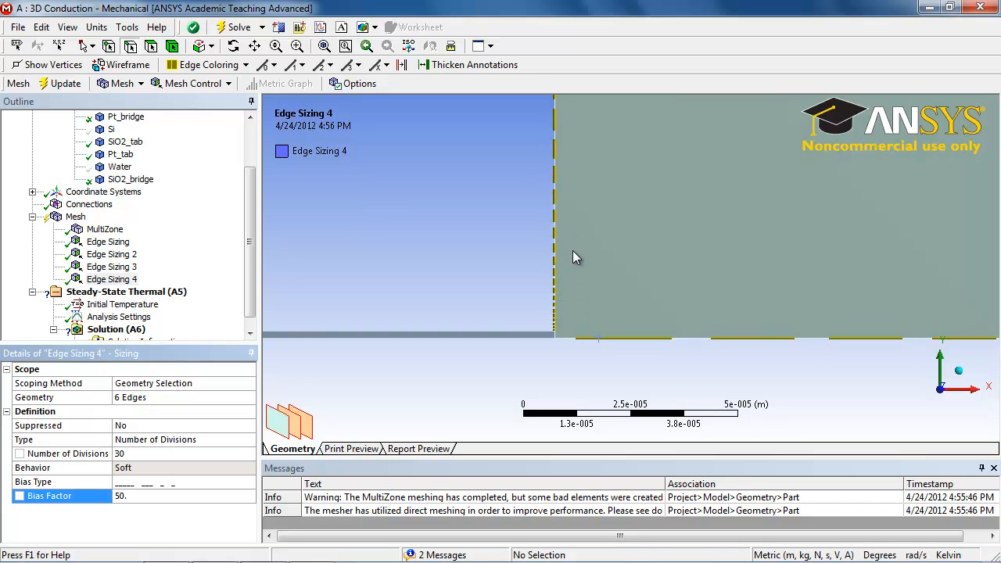
{"action": "mouse_move", "coordinate": [549, 308]}
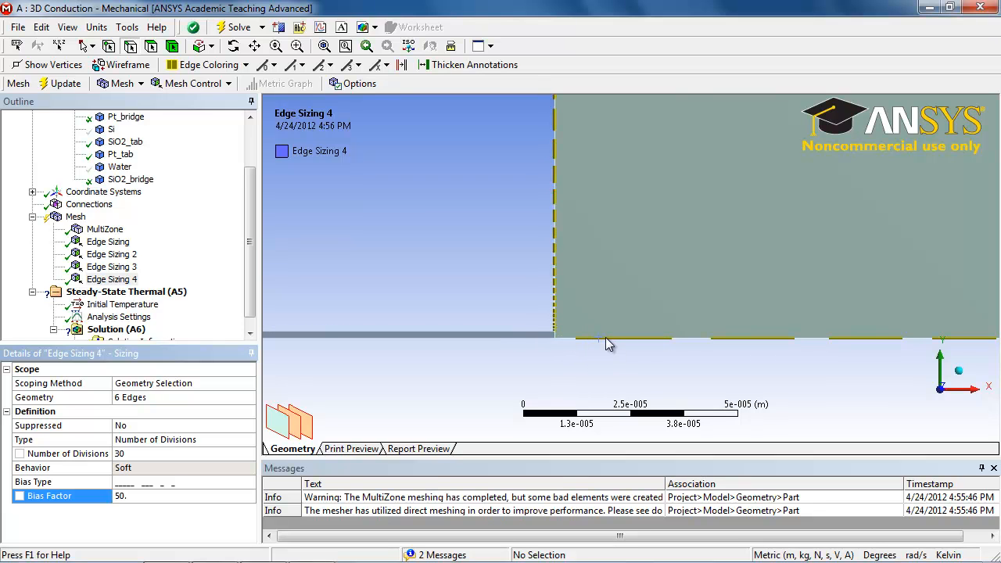
{"action": "mouse_move", "coordinate": [764, 369]}
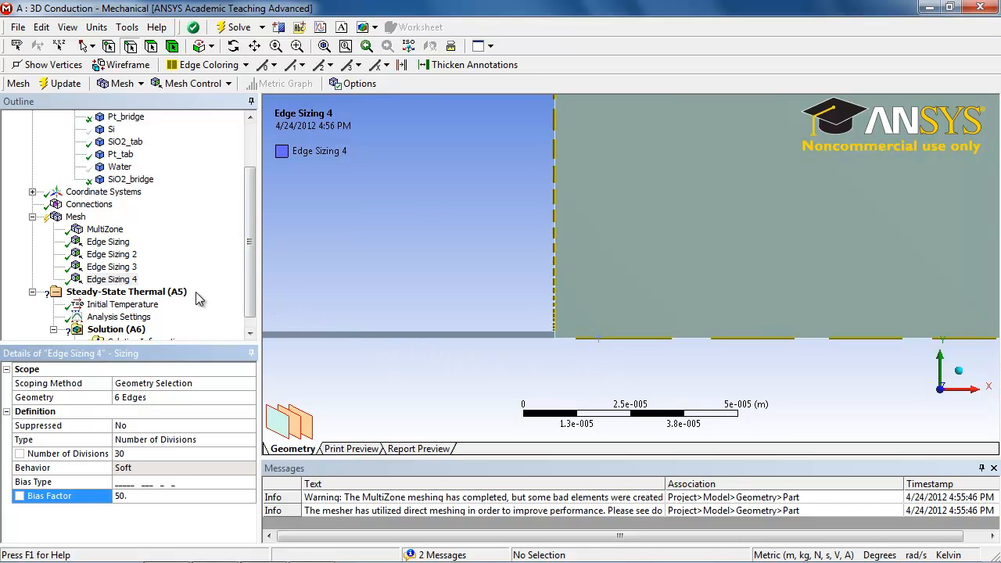
Duplicate Edge Sizing 4 and trim the original to three vertical block edges
{"action": "right_click", "coordinate": [112, 280]}
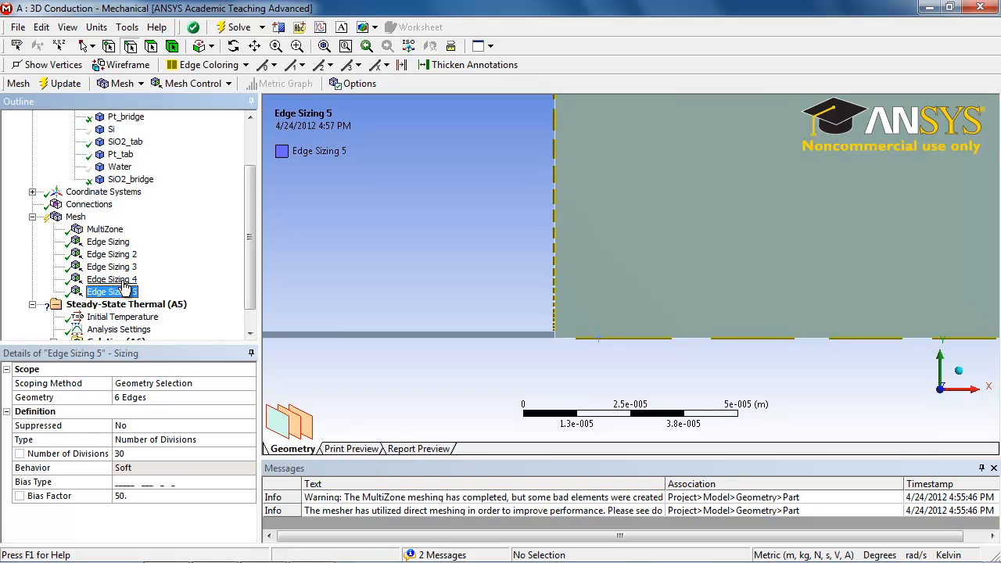
{"action": "left_click", "coordinate": [112, 279]}
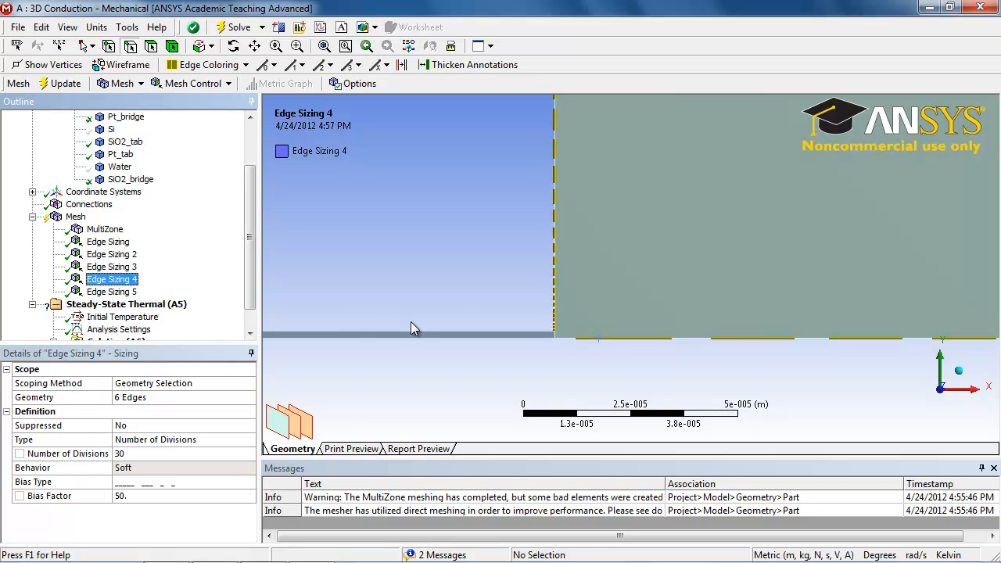
{"action": "left_click", "coordinate": [554, 277]}
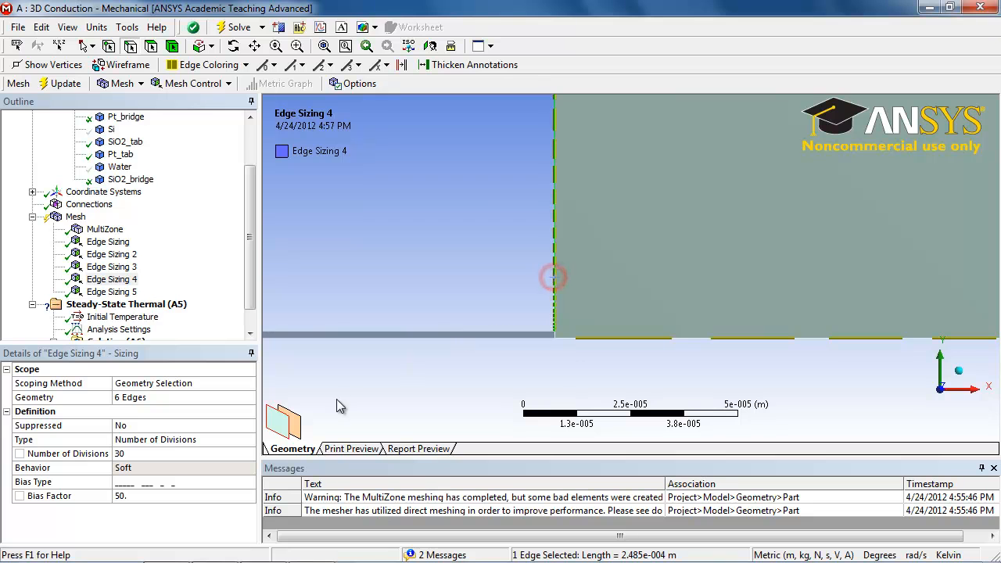
{"action": "mouse_move", "coordinate": [328, 108]}
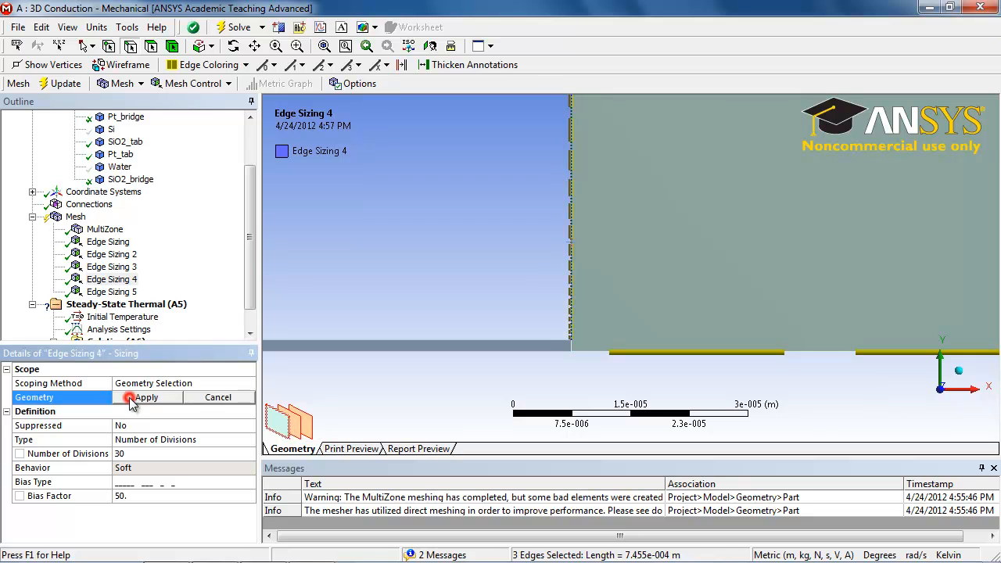
{"action": "left_click", "coordinate": [146, 397]}
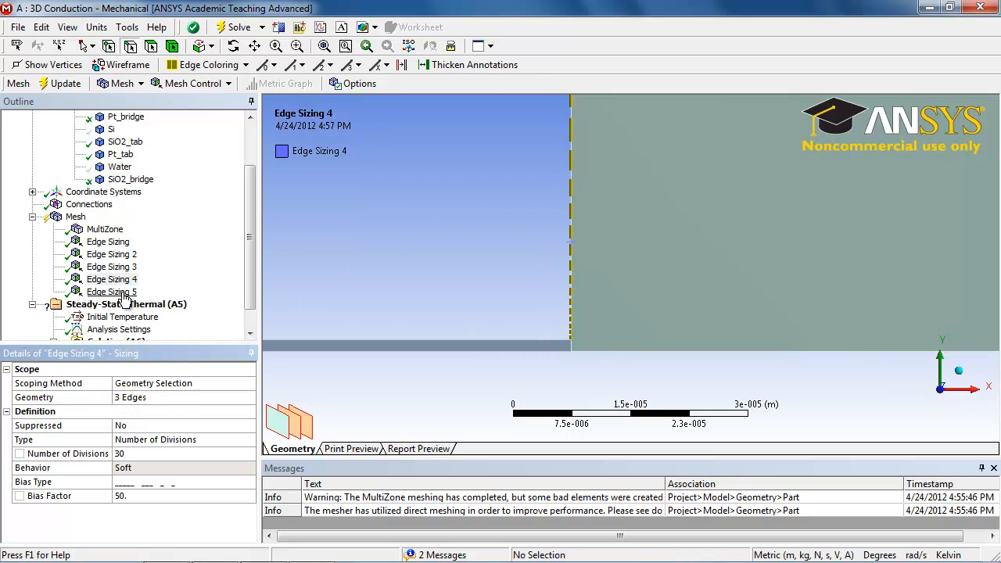
Scope Edge Sizing 5 to the other three edges with its bias type reversed
{"action": "left_click", "coordinate": [112, 292]}
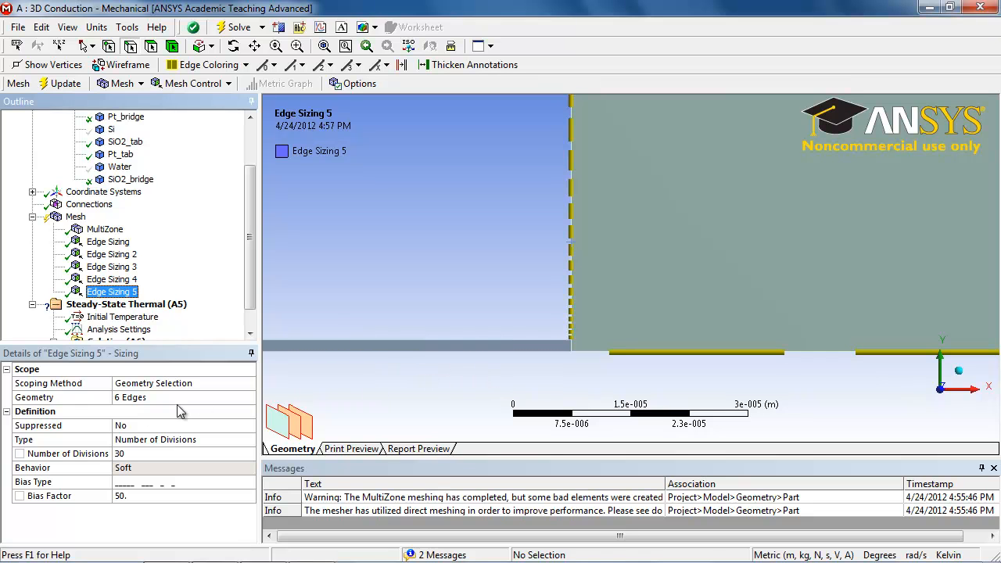
{"action": "left_click", "coordinate": [606, 352]}
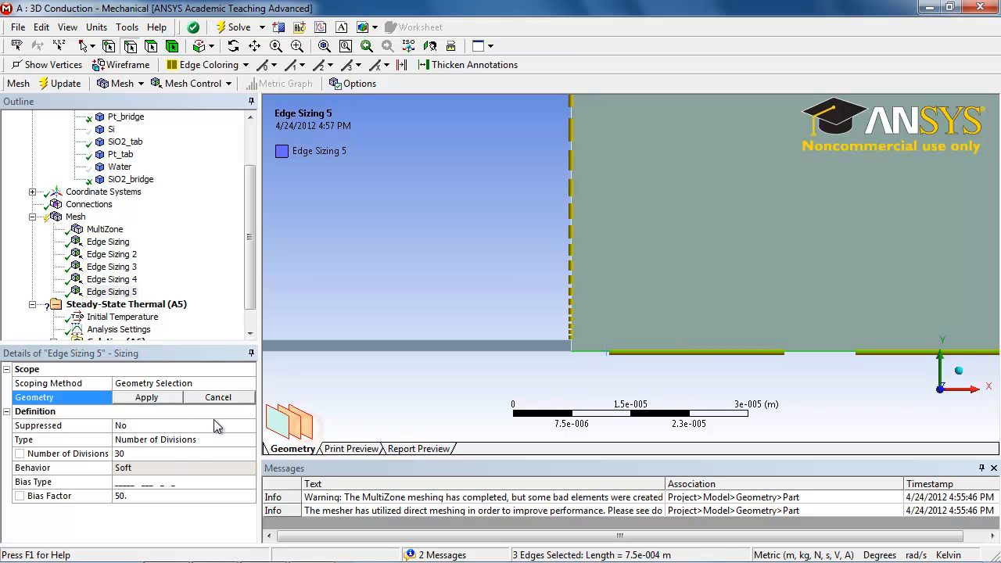
{"action": "left_click", "coordinate": [146, 398]}
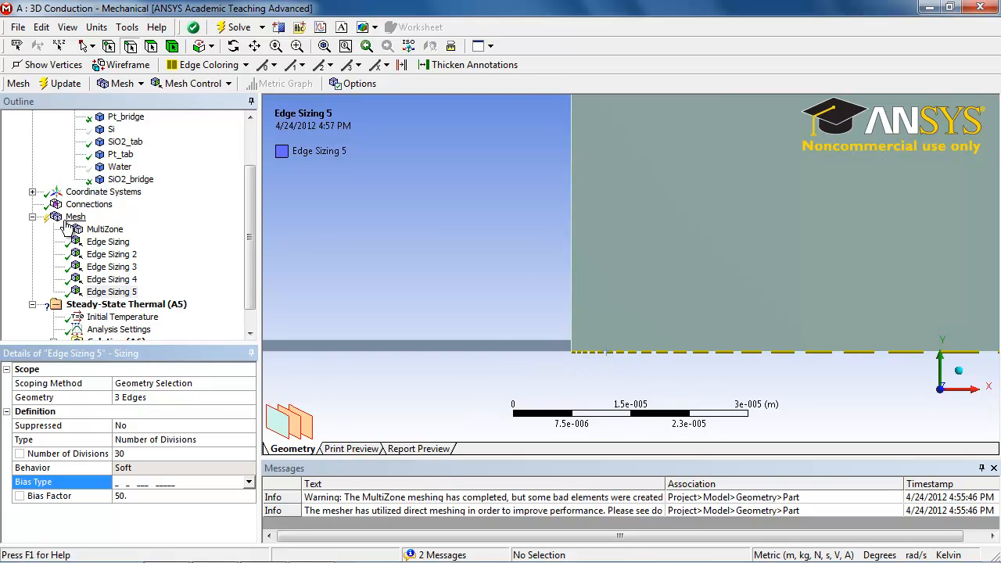
Regenerate the mesh with all five edge sizings and view the graded hex mesh on both blocks
{"action": "left_click", "coordinate": [75, 216]}
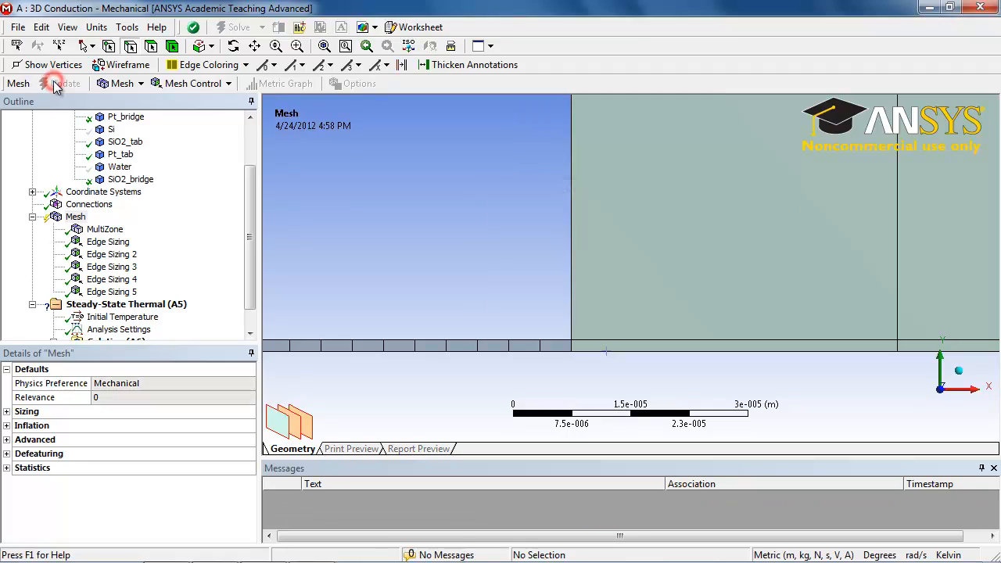
{"action": "left_click", "coordinate": [63, 83]}
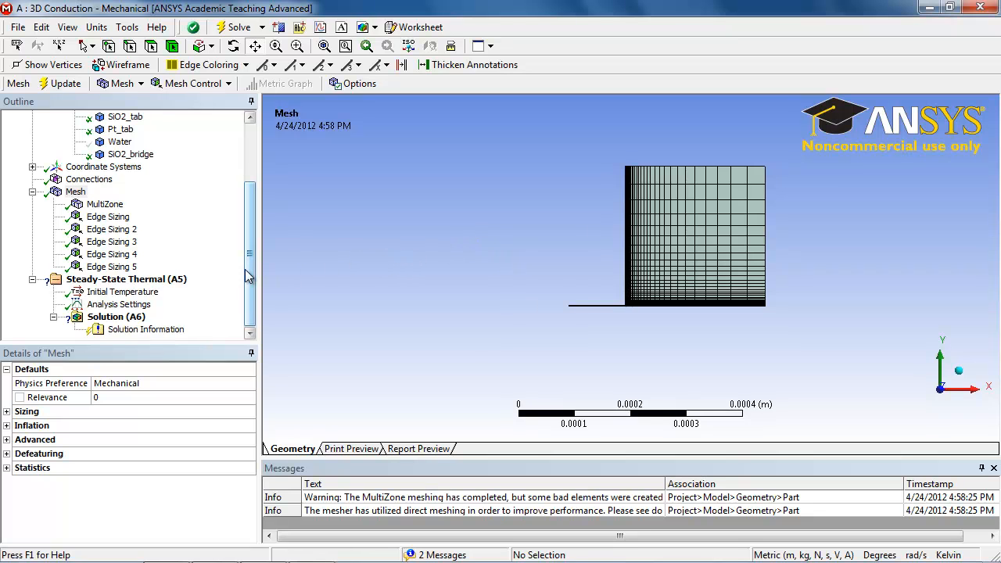
{"action": "left_click", "coordinate": [133, 167]}
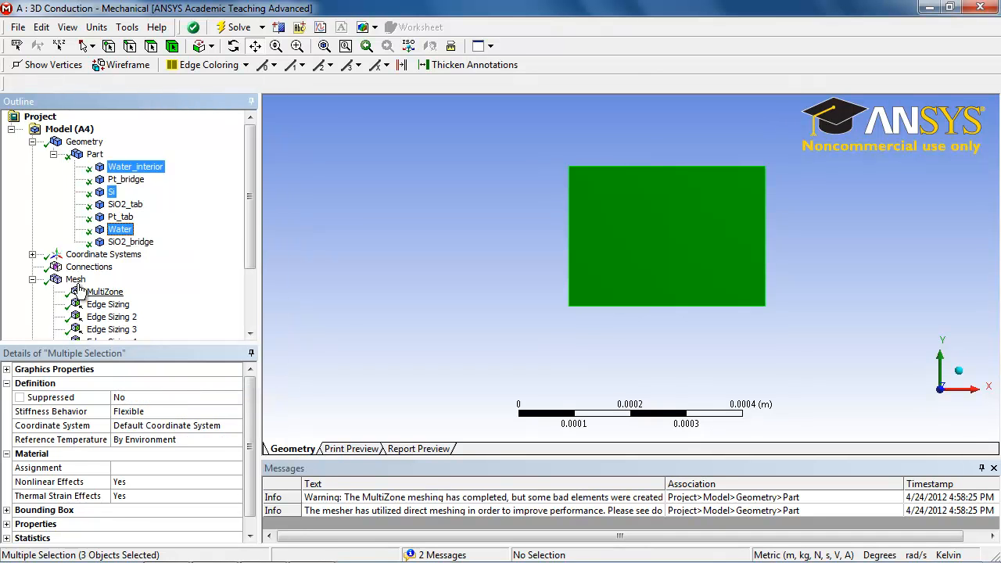
{"action": "left_click", "coordinate": [75, 279]}
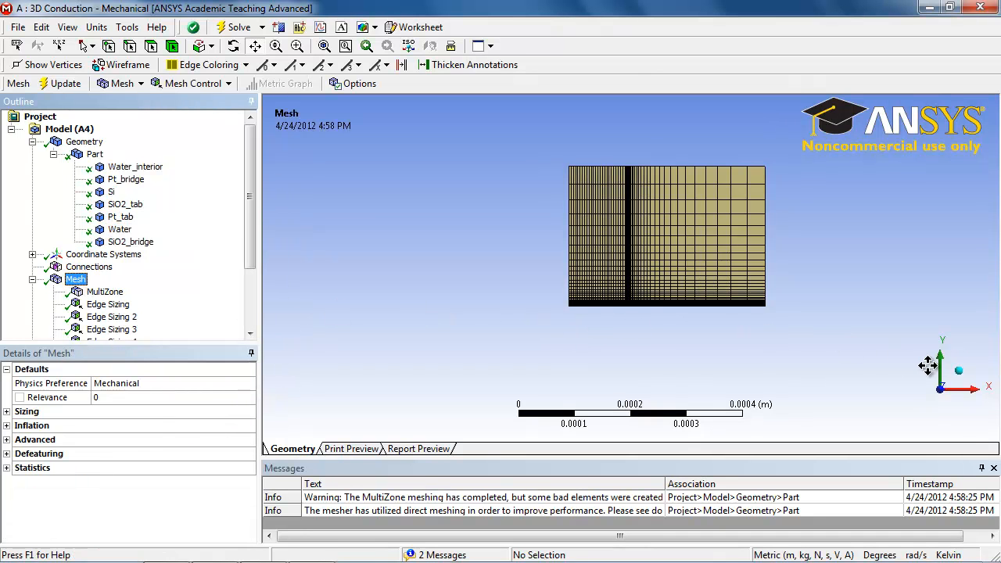